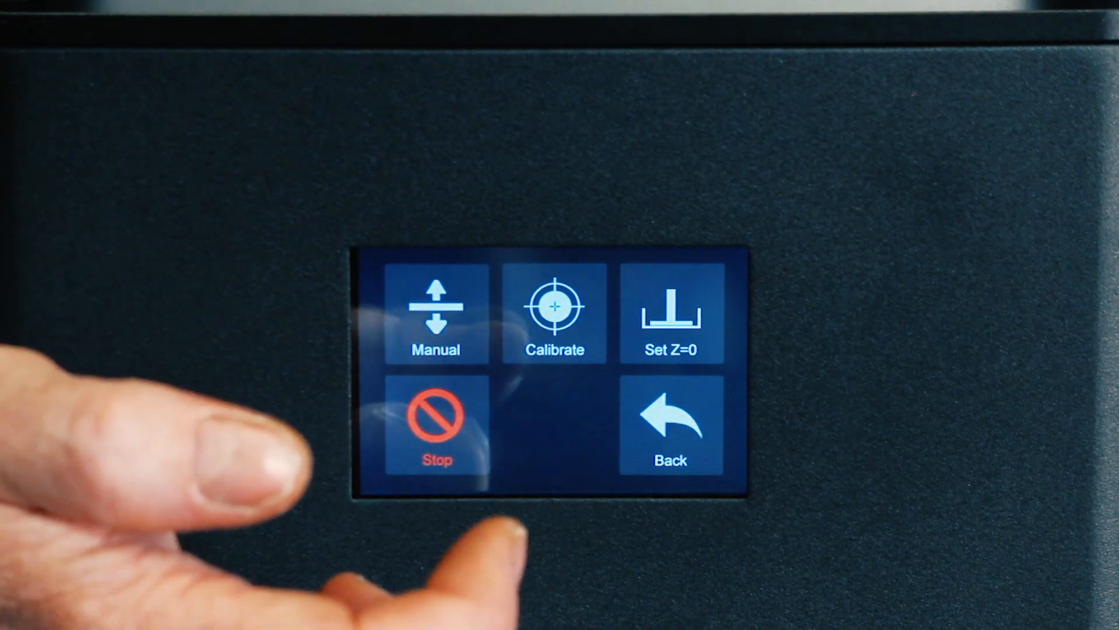
# - On the printer touchscreen, bring up the calibration test image exposure step showing 15 seconds
pyautogui.click(555, 314)
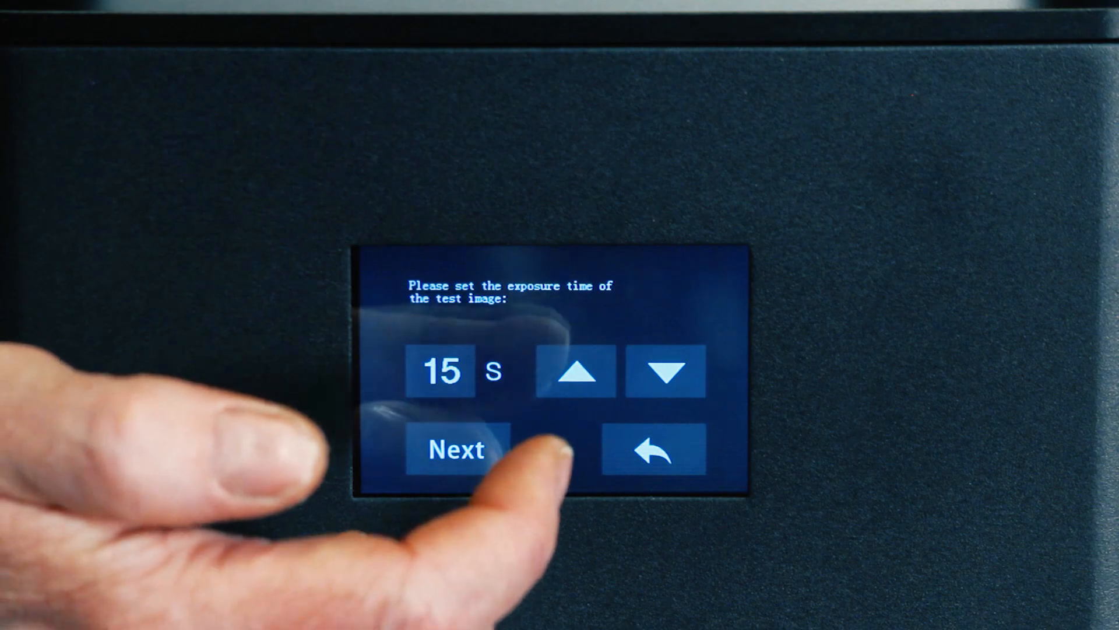
pyautogui.click(455, 449)
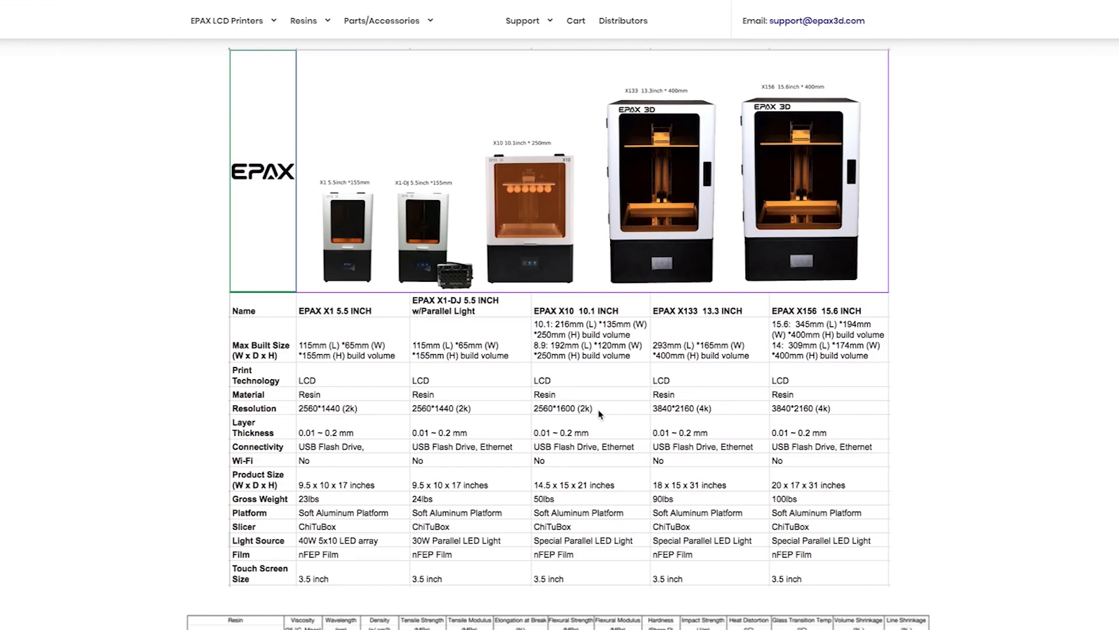
# - Scroll the EPAX page to view the printer spec table and resin property chart
pyautogui.scroll(-3)
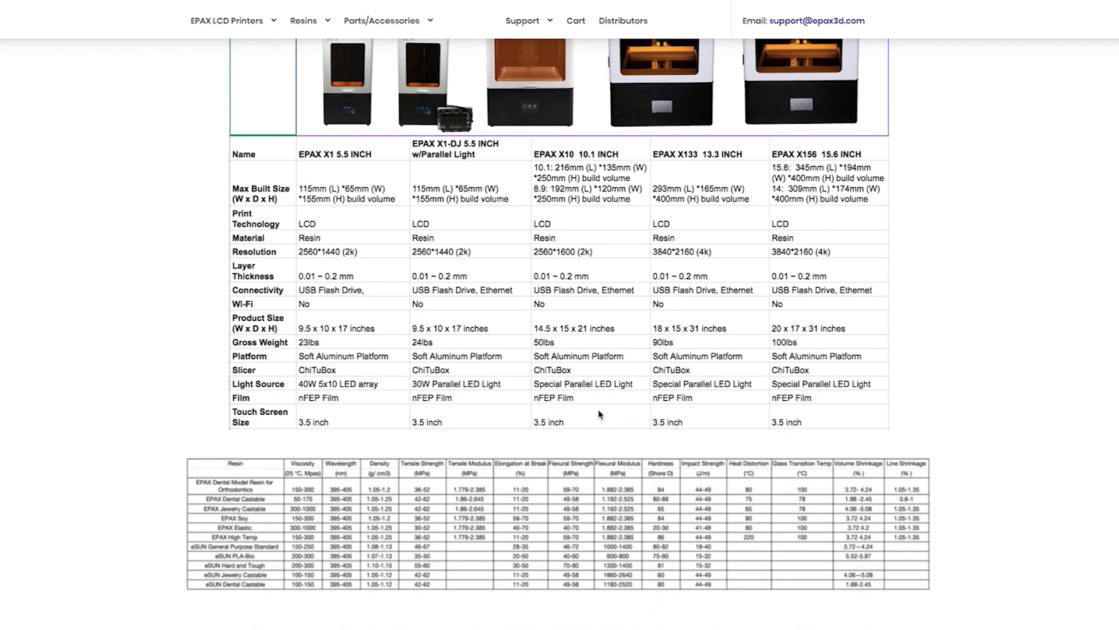
pyautogui.scroll(3)
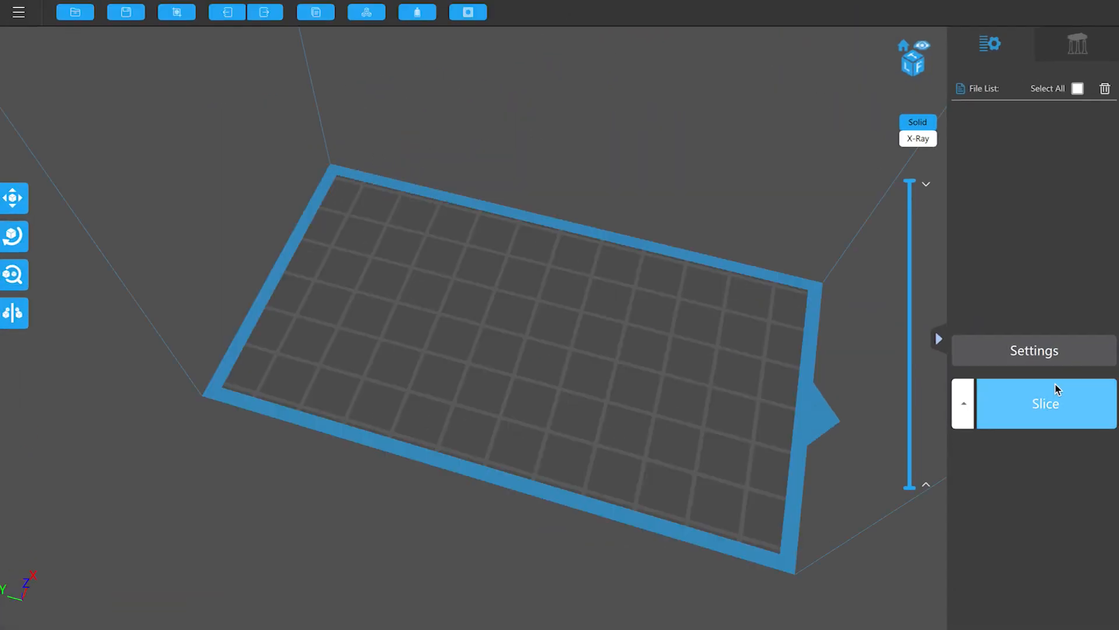
# - Add a new machine named 'EPAX x1' in ChiTuBox Settings
pyautogui.click(1033, 350)
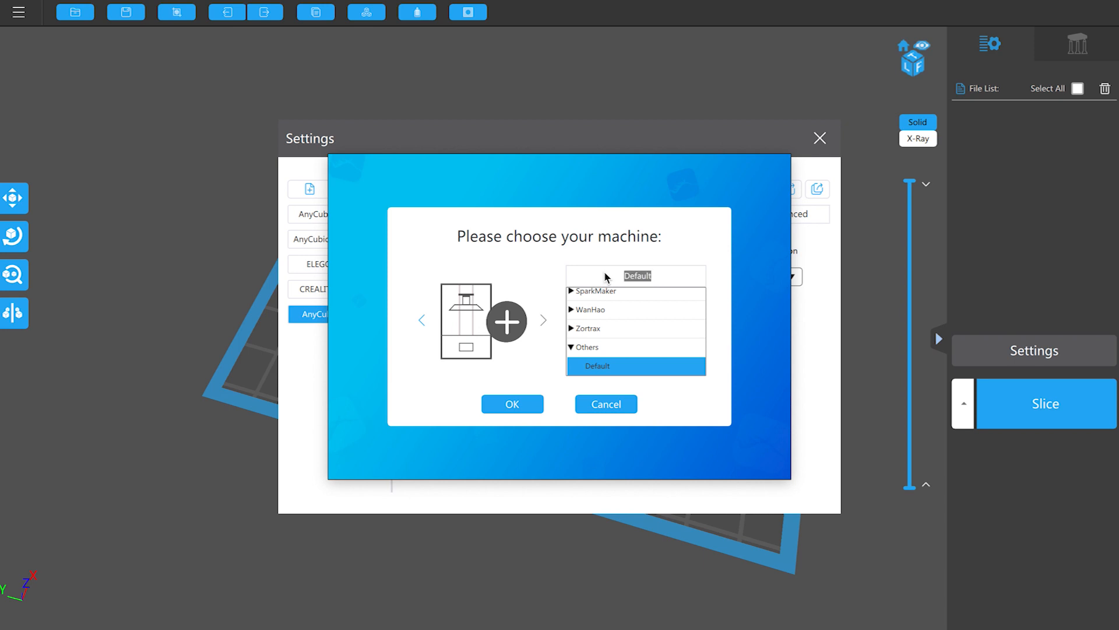
pyautogui.write('EPAX x1')
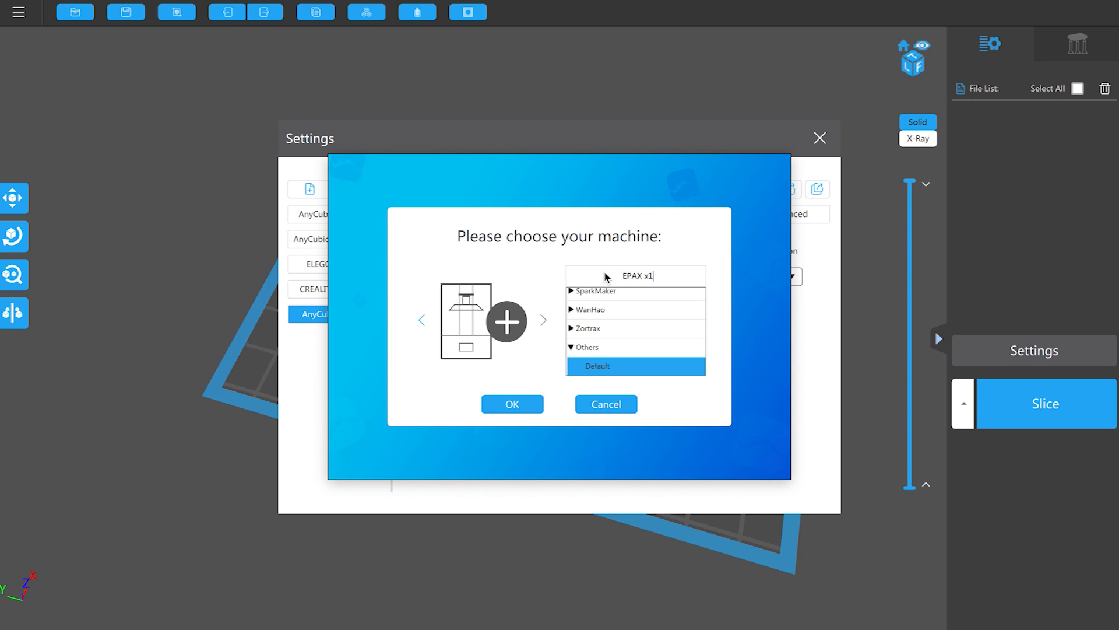
pyautogui.click(512, 403)
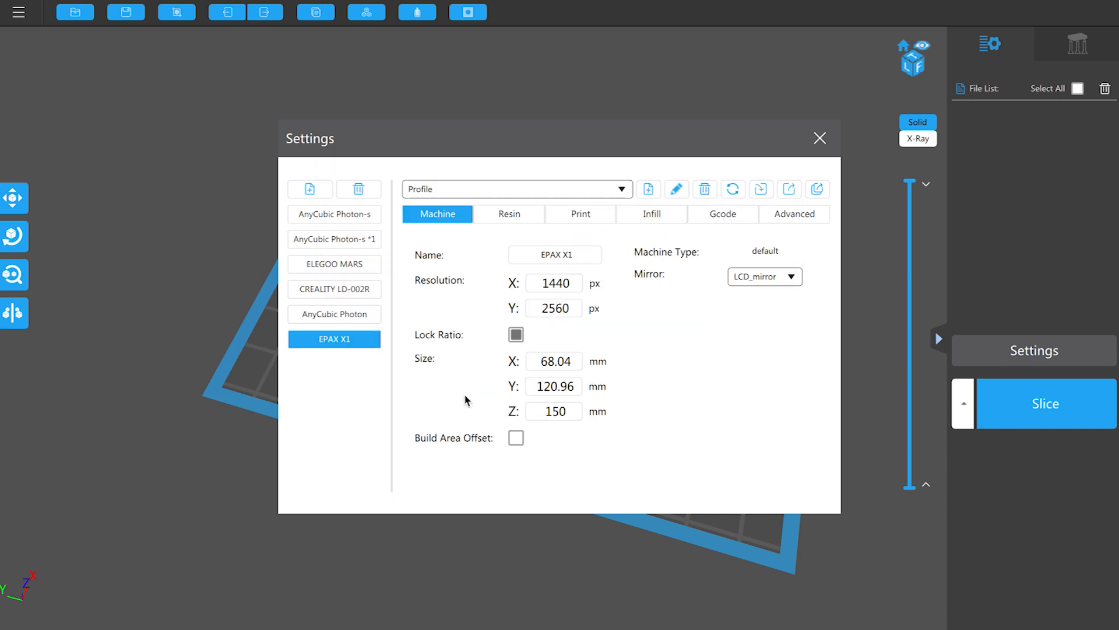
pyautogui.moveTo(680, 246)
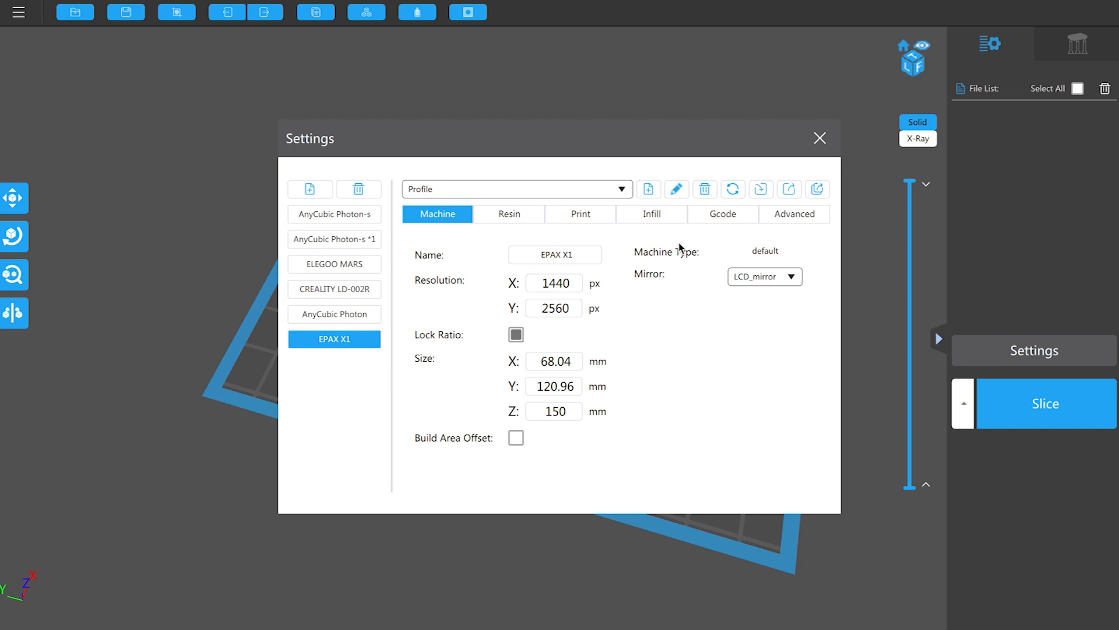
pyautogui.moveTo(660, 246)
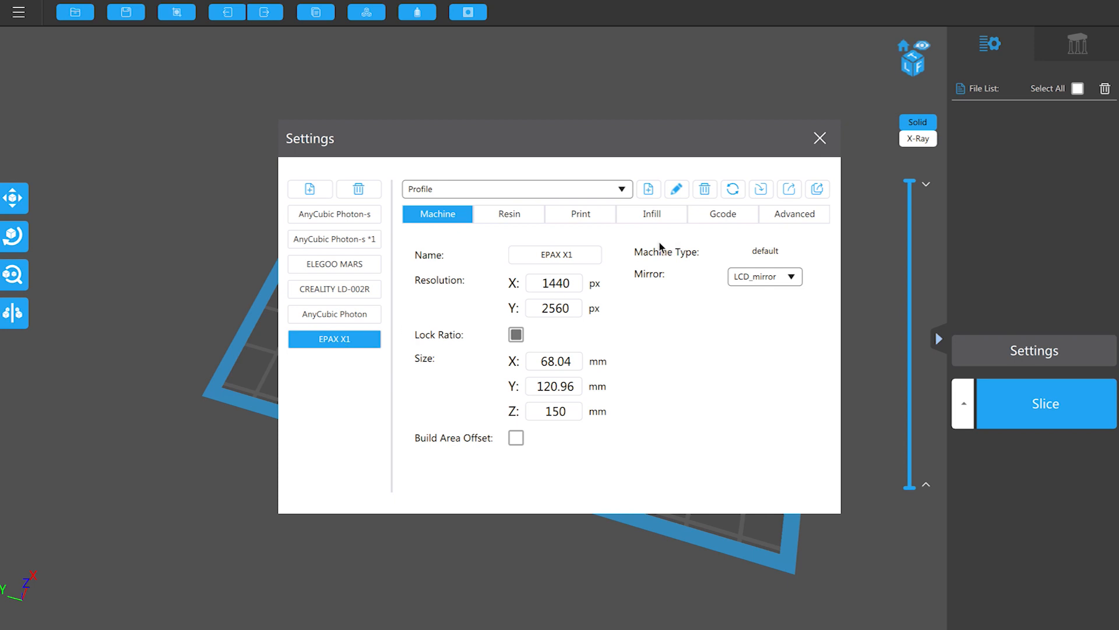
pyautogui.moveTo(760, 188)
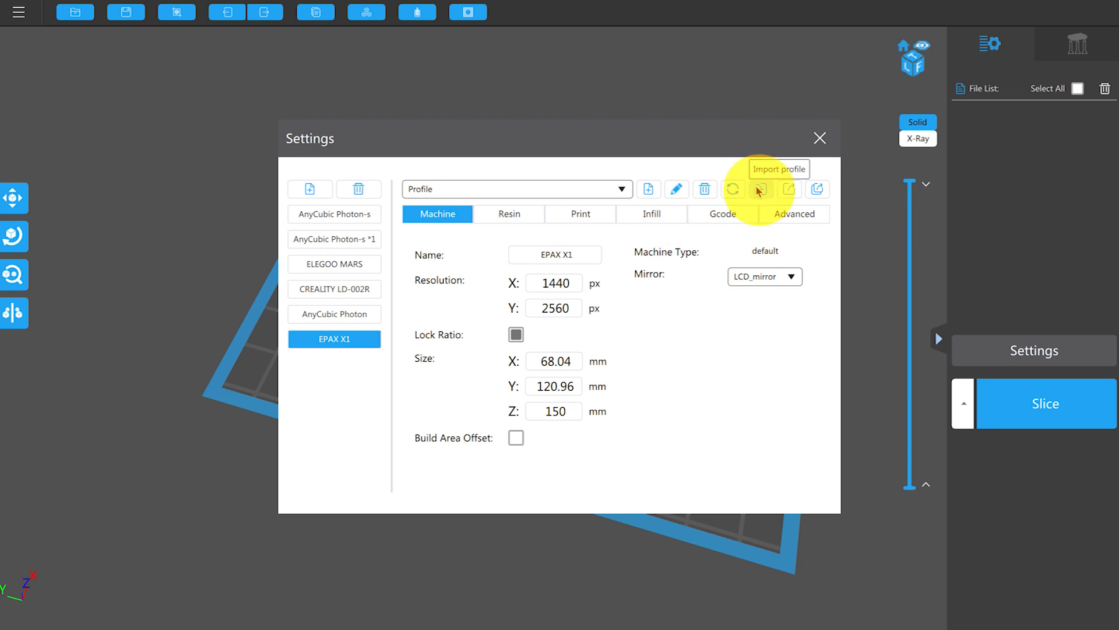
# - Import the EPAX_X1.cfg profile from the NO NAME drive into the EPAX X1 machine
pyautogui.click(759, 189)
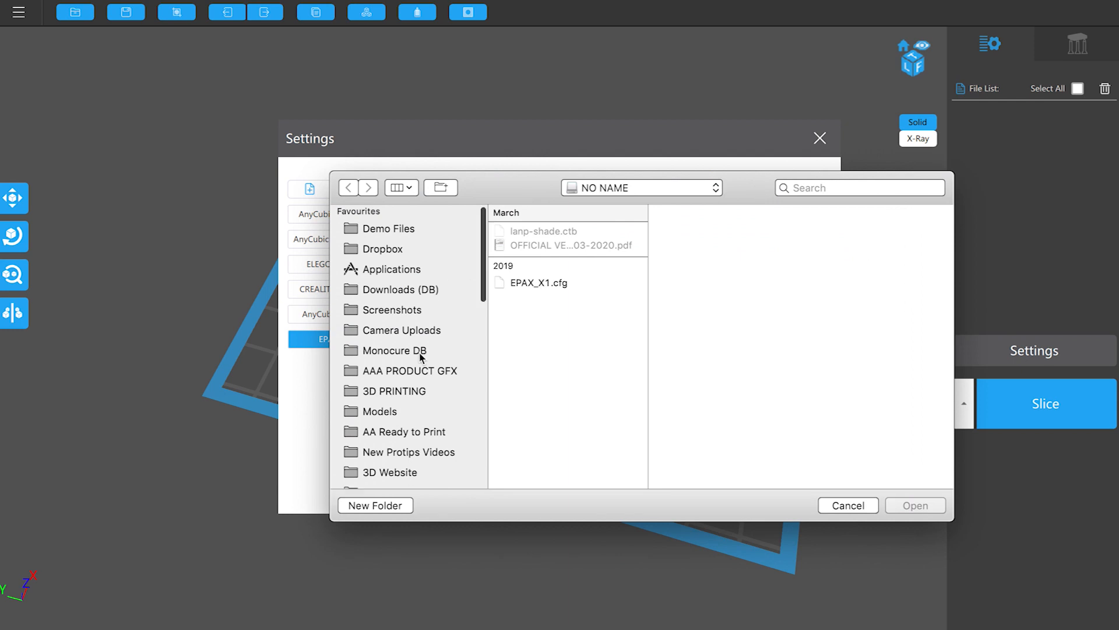
pyautogui.scroll(-3)
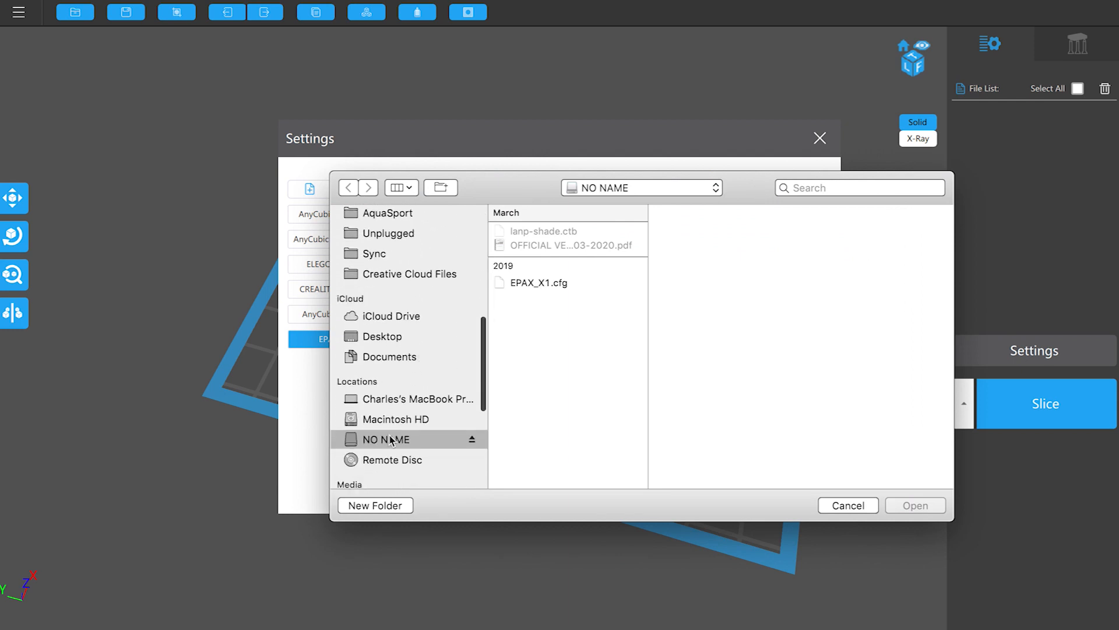
pyautogui.click(538, 282)
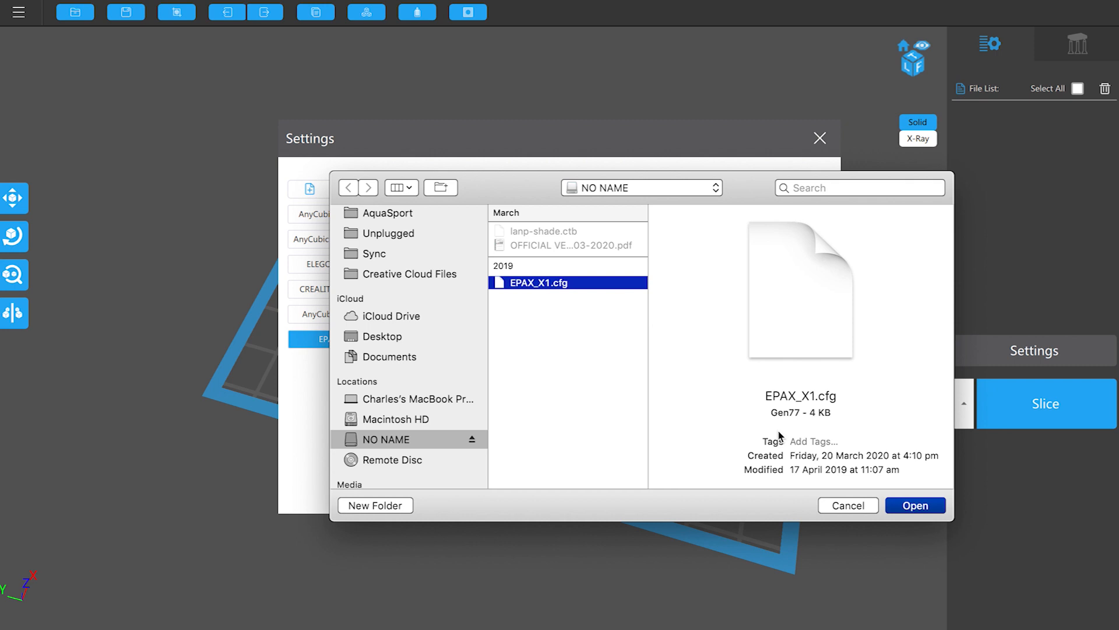
pyautogui.click(916, 505)
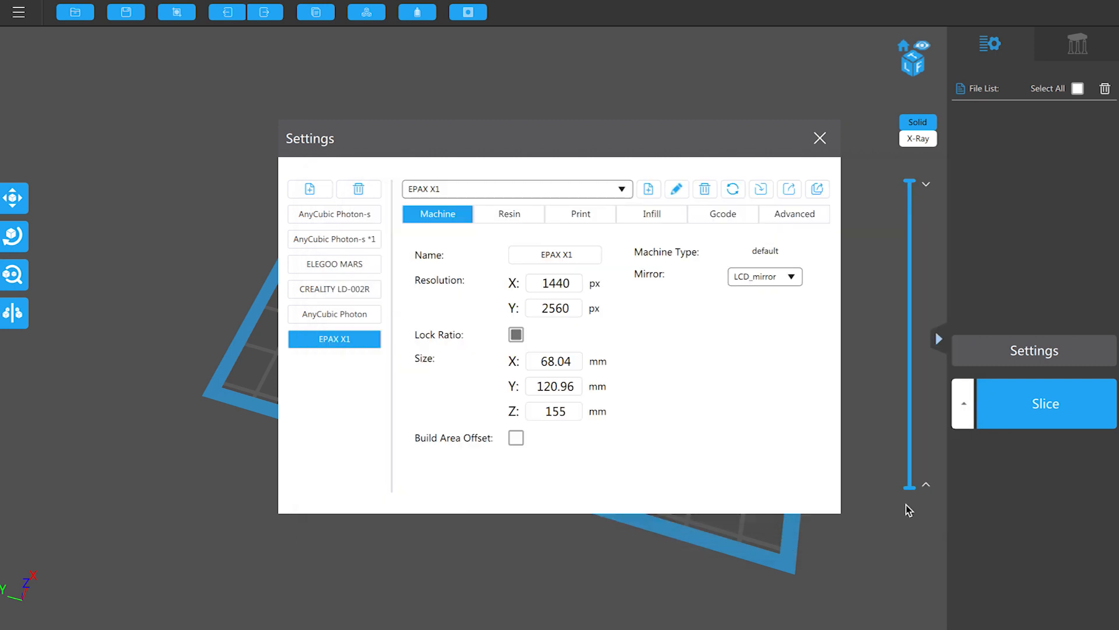
pyautogui.moveTo(826, 410)
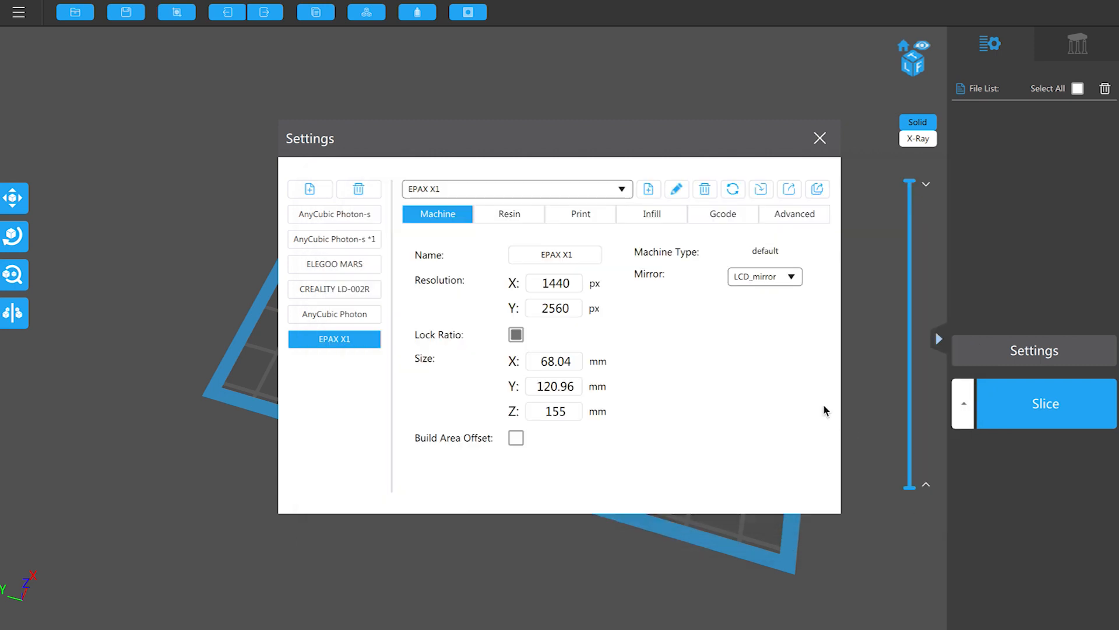
pyautogui.moveTo(558, 457)
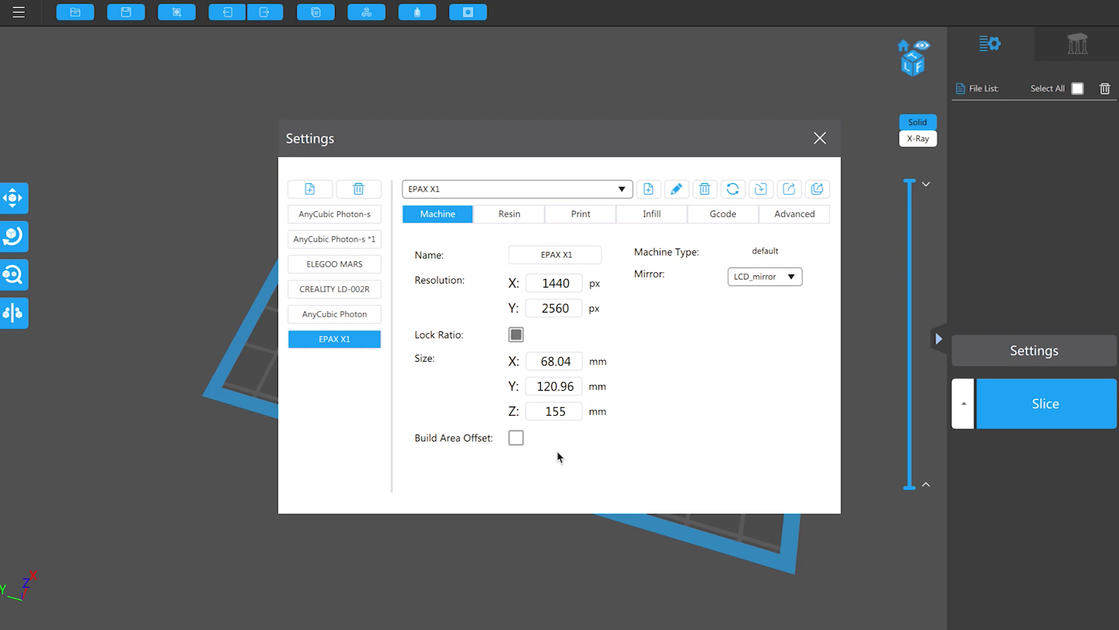
pyautogui.moveTo(556, 289)
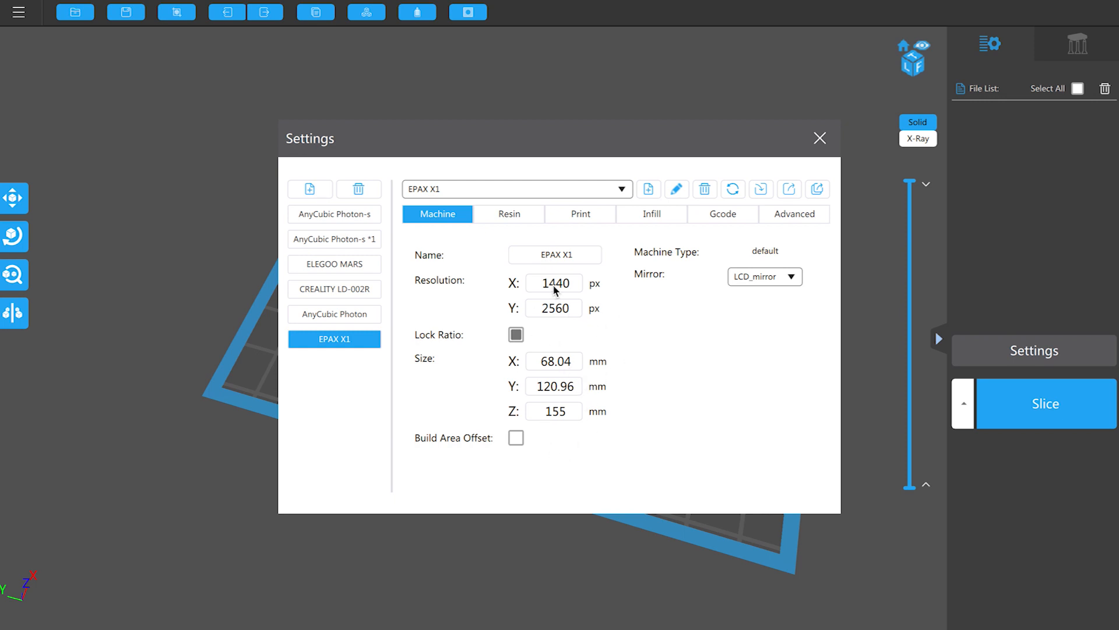
pyautogui.moveTo(478, 276)
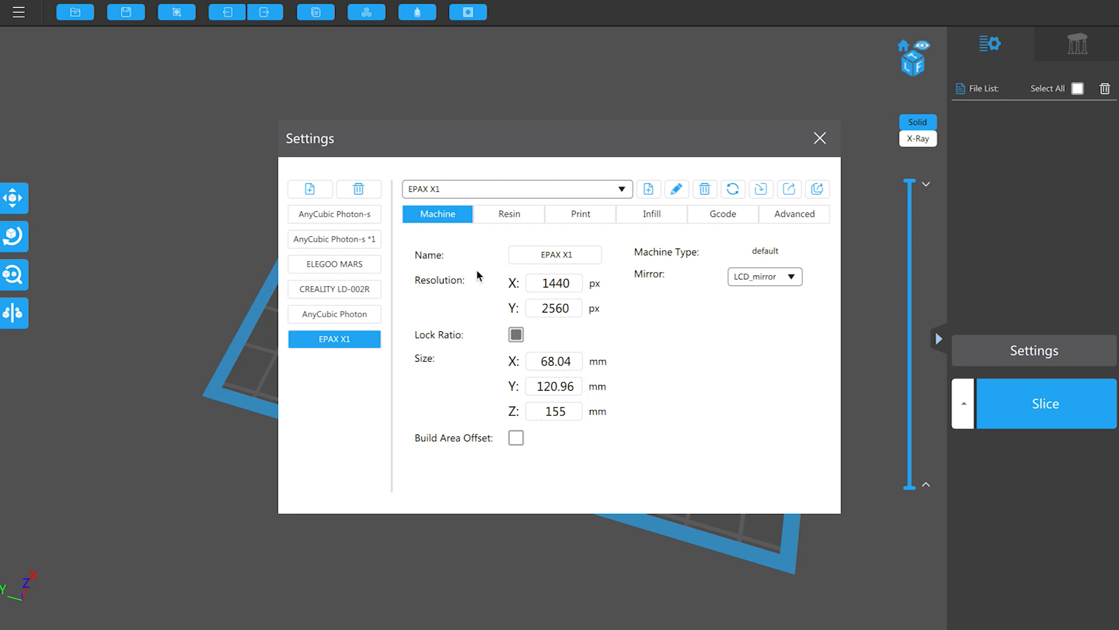
# - Set the EPAX X1 resin type to Monocure Rapid and resin cost to 75 $/L
pyautogui.click(579, 214)
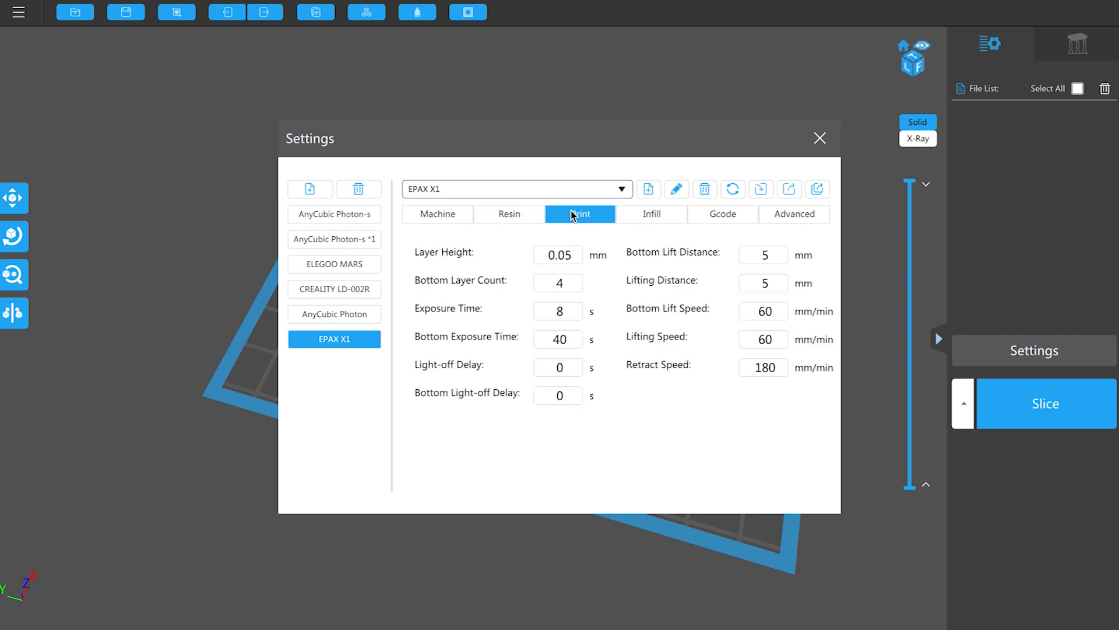
pyautogui.click(508, 213)
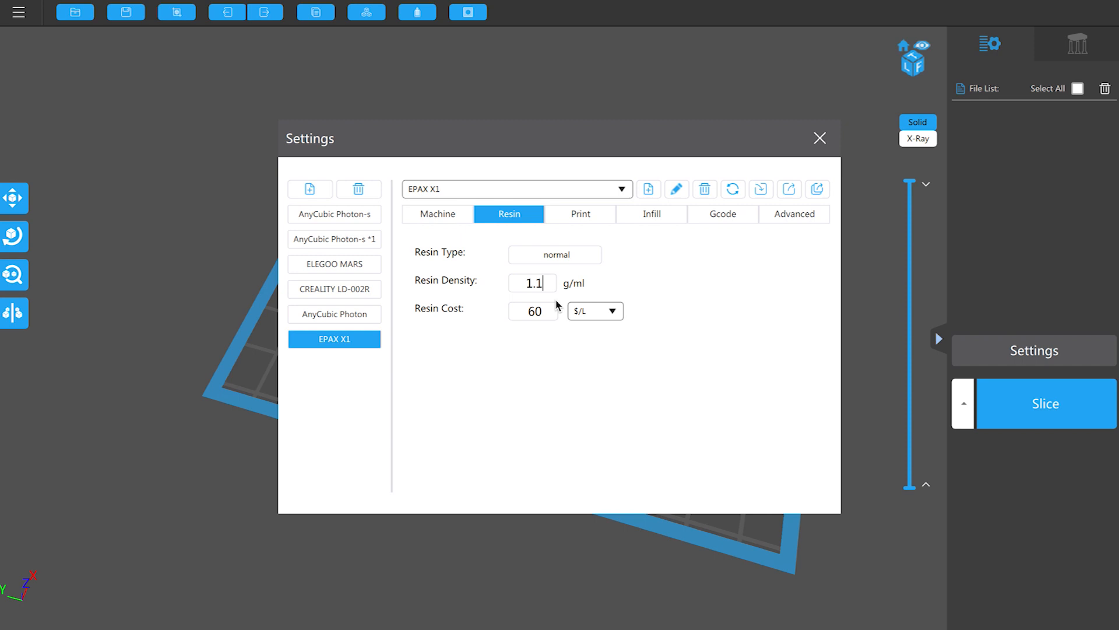
pyautogui.moveTo(554, 309)
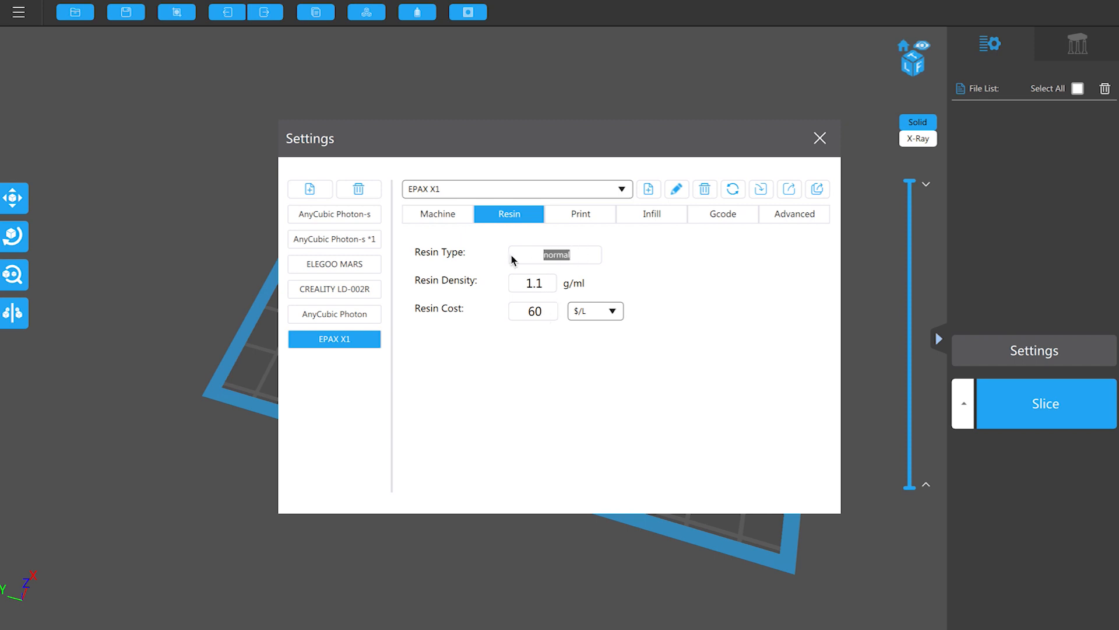
pyautogui.write('Monocure Rapid')
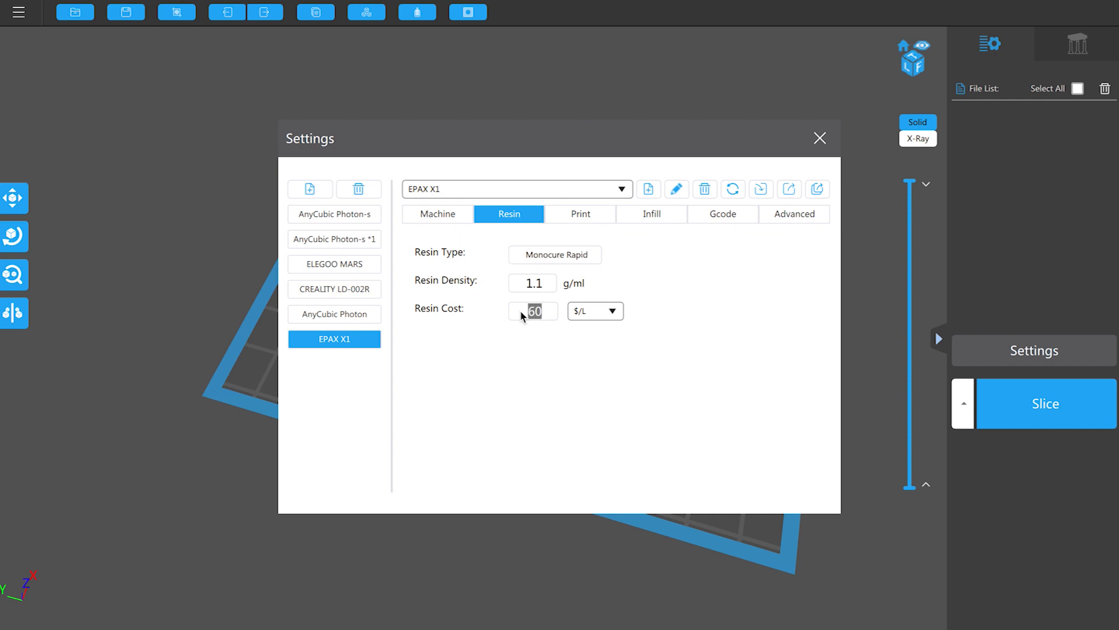
pyautogui.write('75')
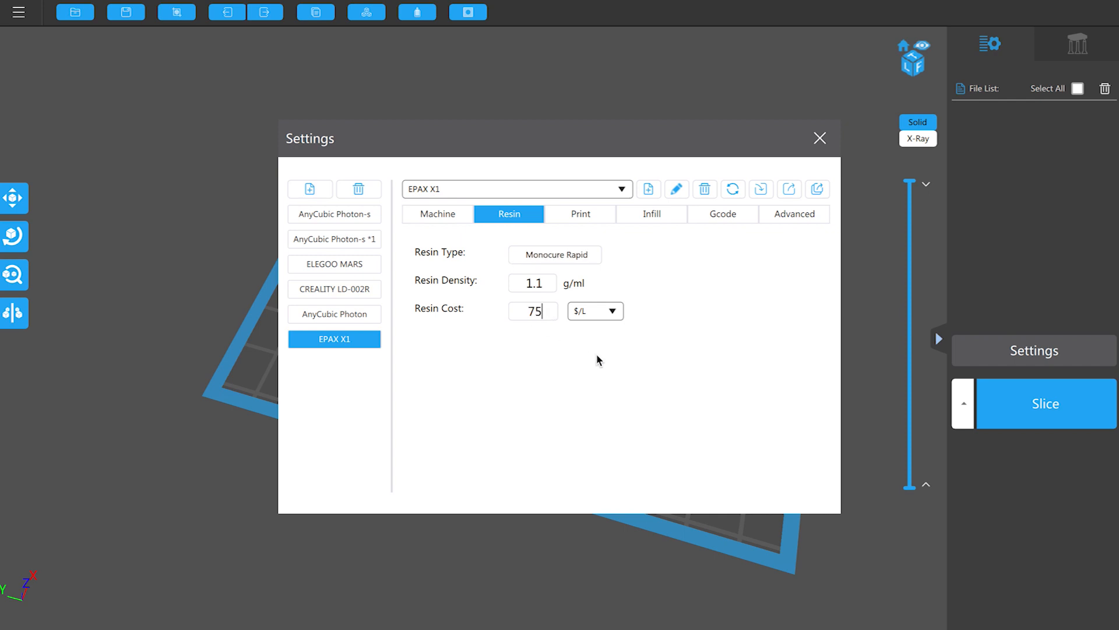
pyautogui.click(580, 214)
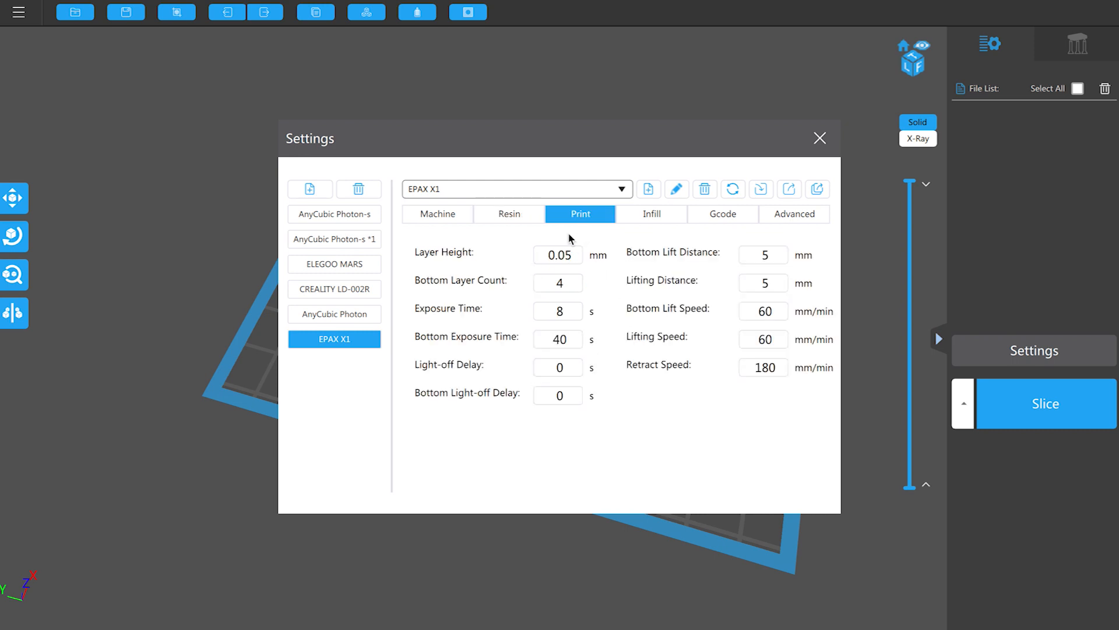
pyautogui.moveTo(578, 259)
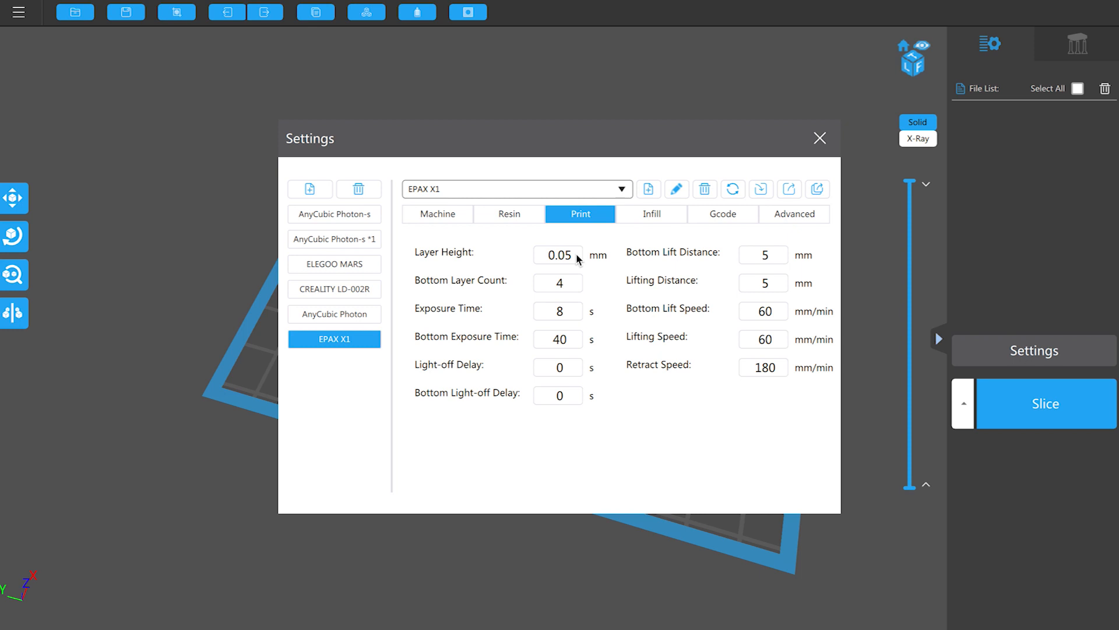
pyautogui.moveTo(576, 283)
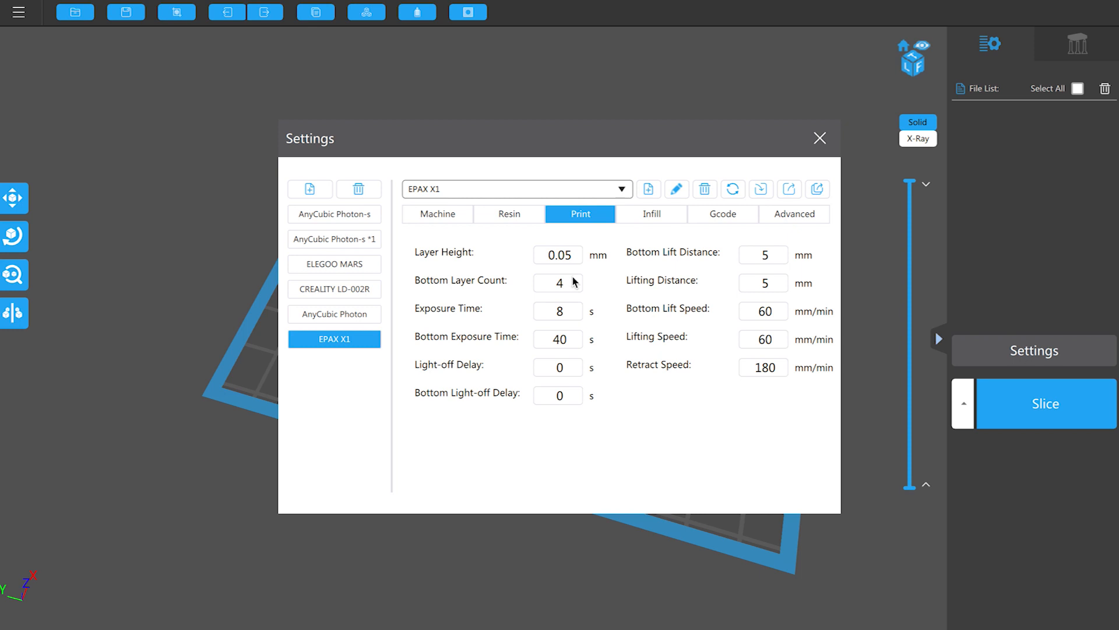
pyautogui.moveTo(572, 289)
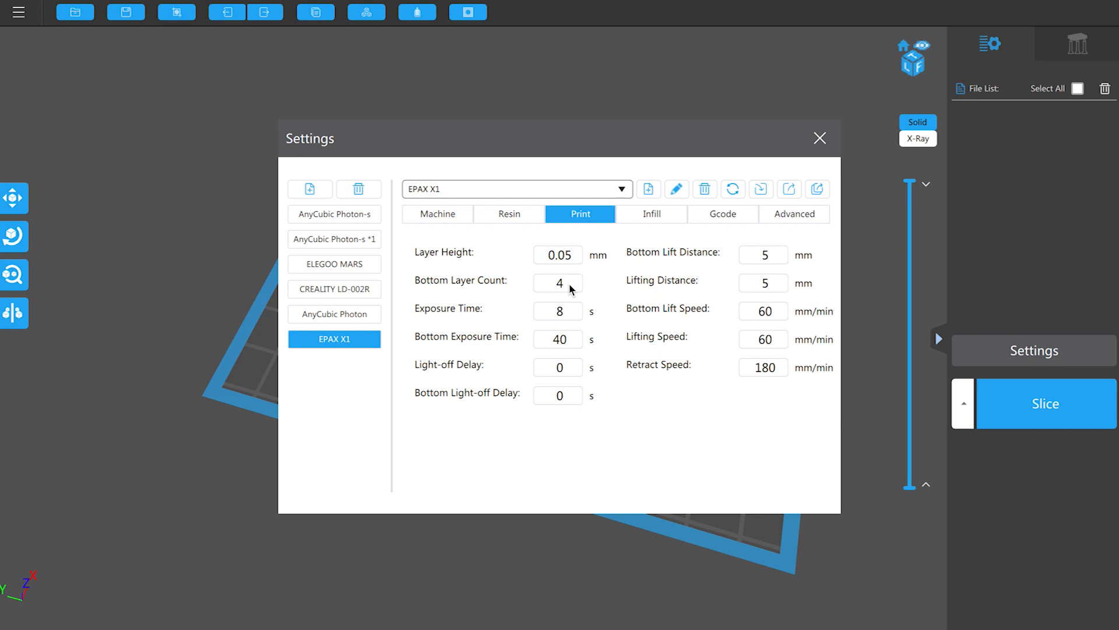
# - Use 4 bottom layers, 40 s bottom exposure and 6 mm lift distances
pyautogui.click(557, 282)
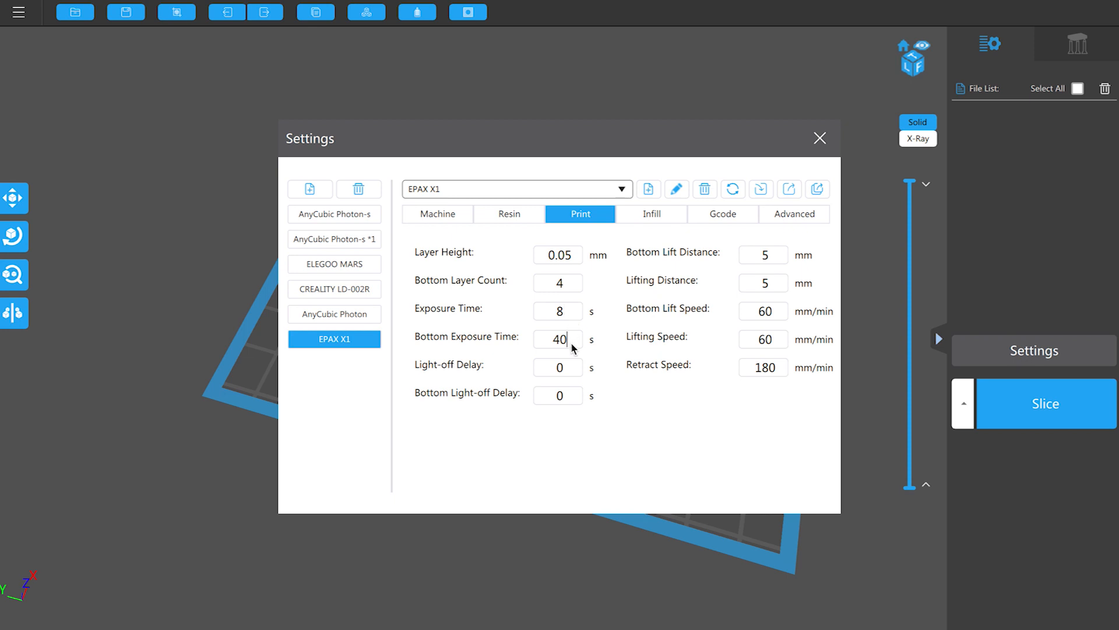
pyautogui.moveTo(572, 355)
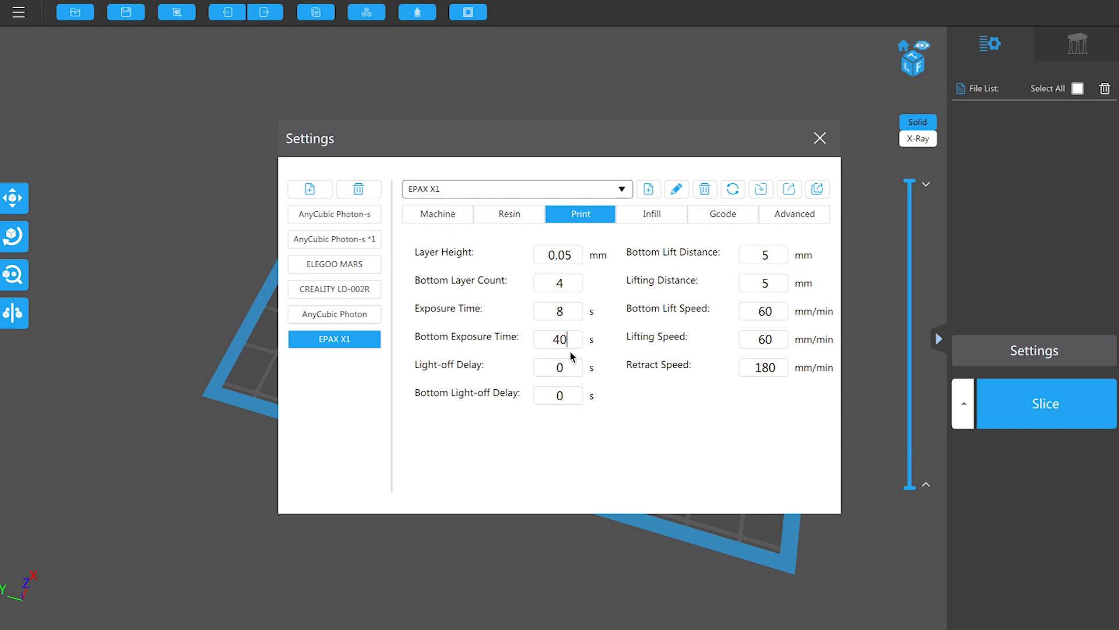
pyautogui.moveTo(569, 367)
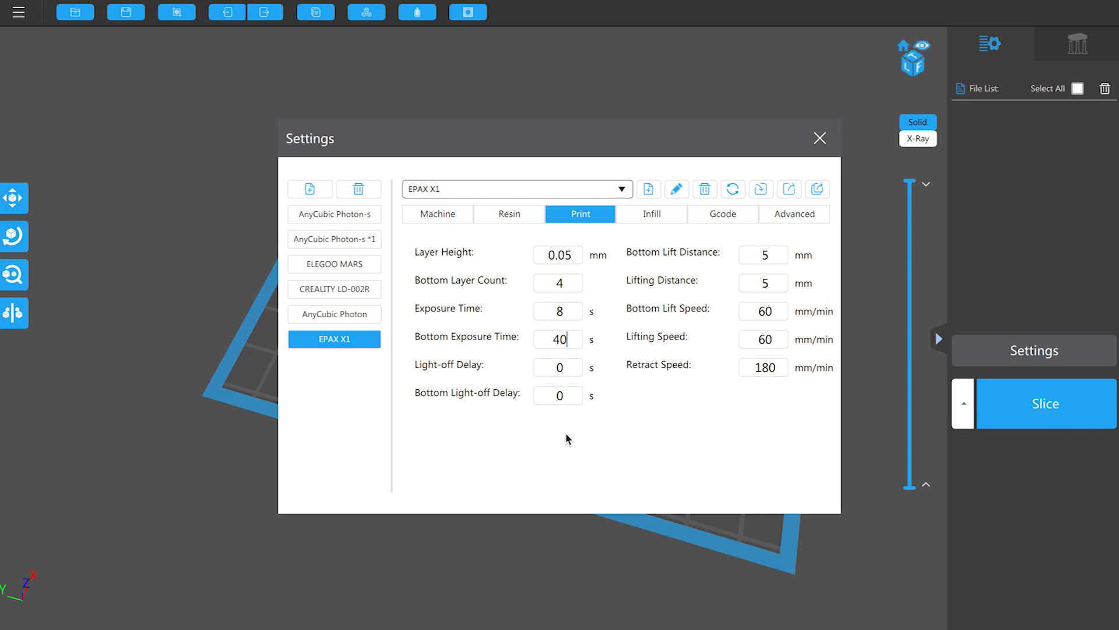
pyautogui.moveTo(795, 267)
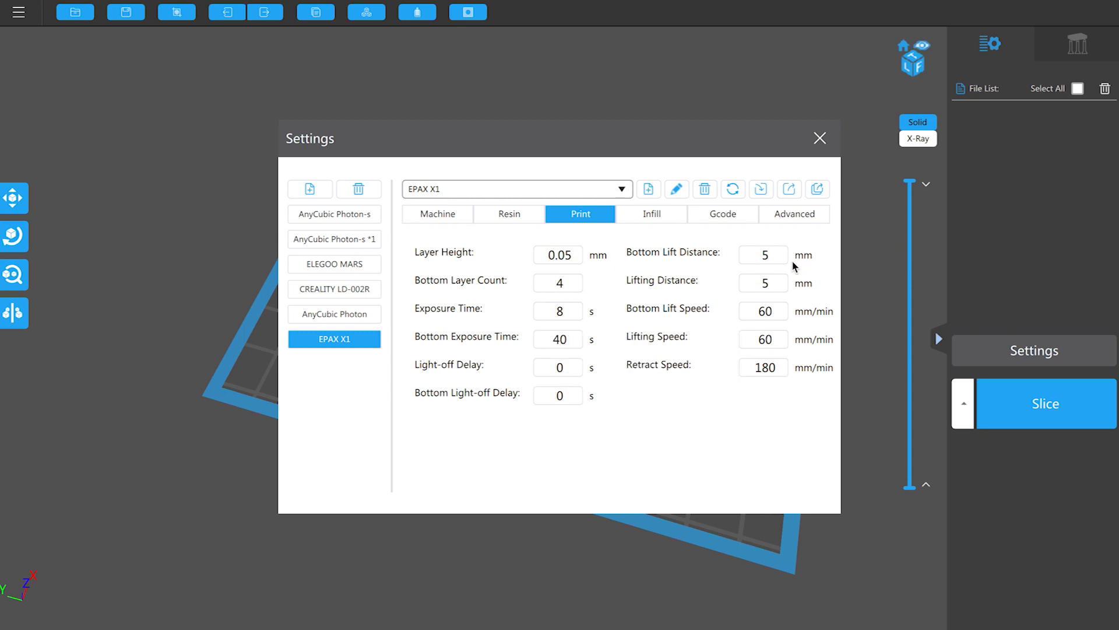
pyautogui.moveTo(783, 262)
pyautogui.write('6')
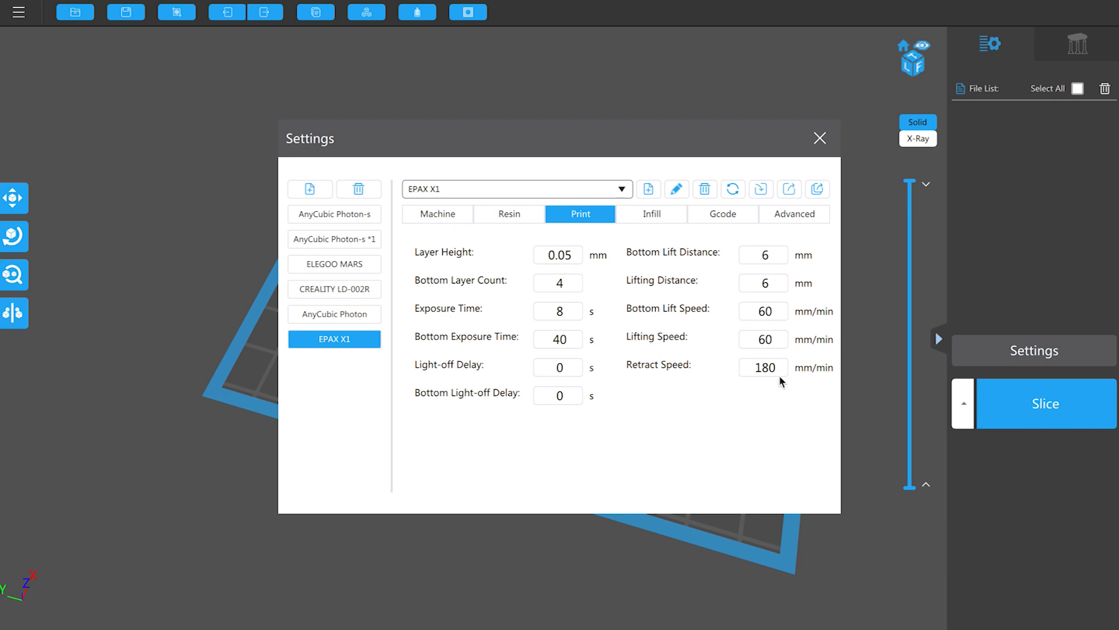
pyautogui.click(651, 213)
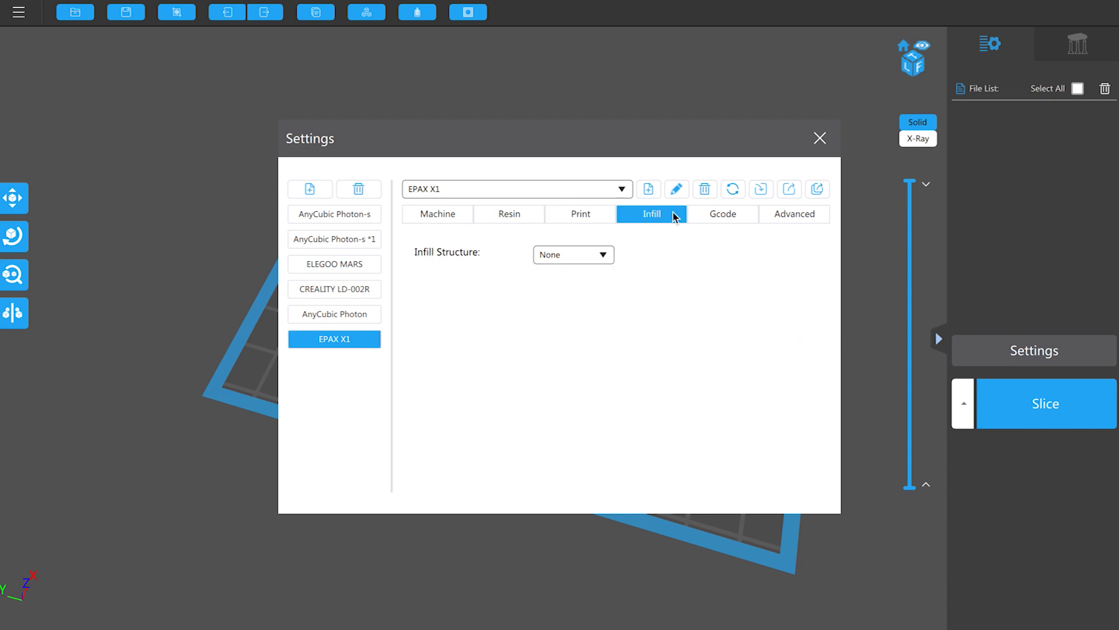
# - Review the G-code and Advanced settings (255 PWM, anti-aliasing off), then close Settings
pyautogui.click(722, 214)
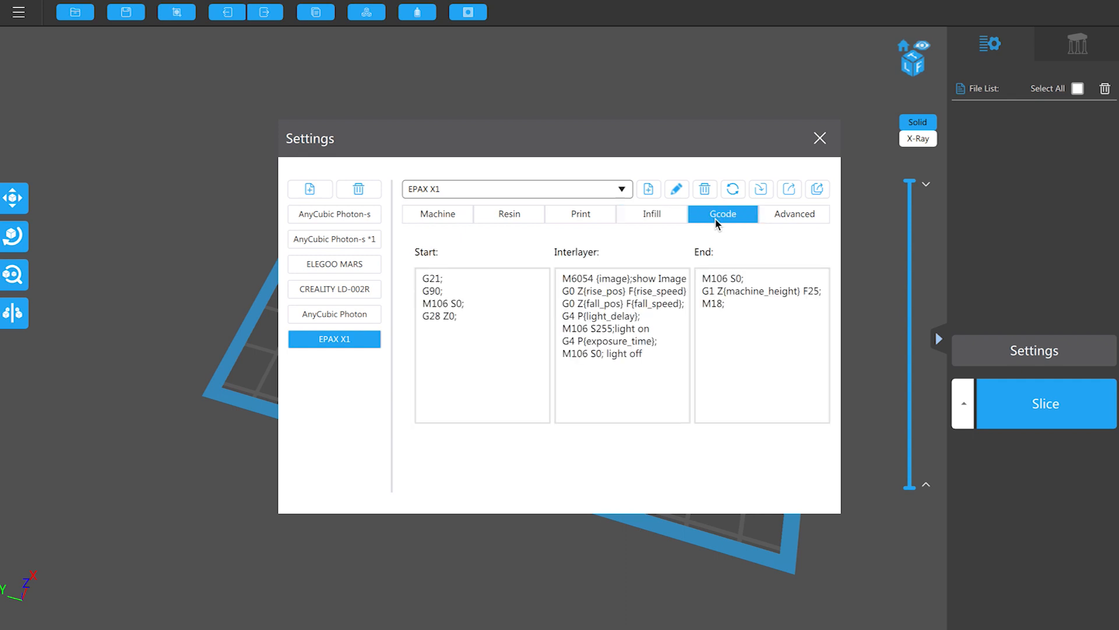
pyautogui.moveTo(790, 261)
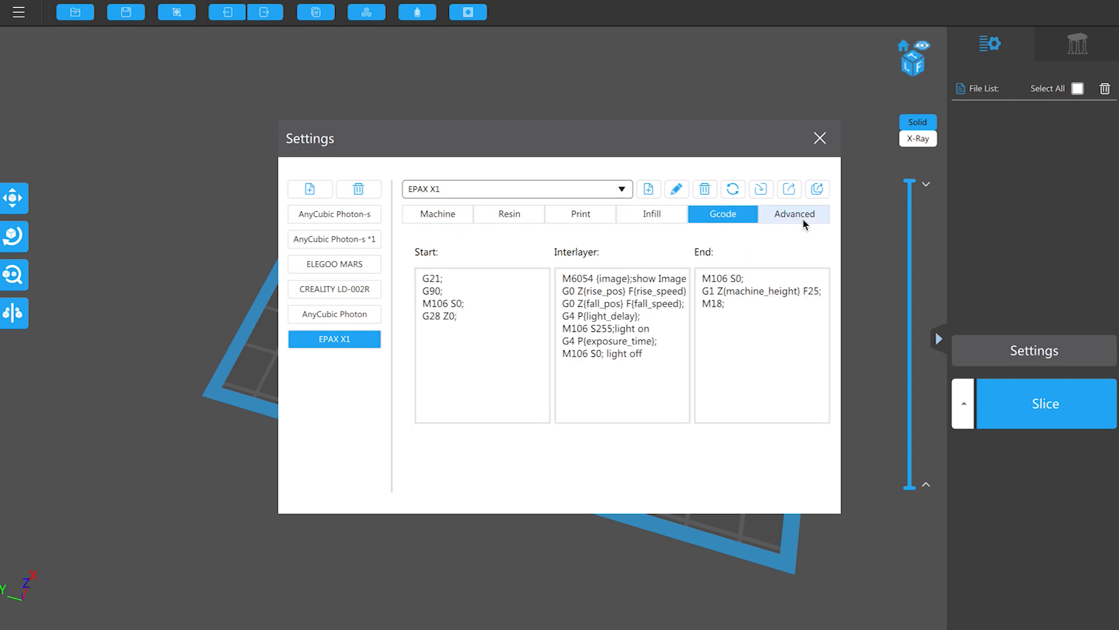
pyautogui.click(794, 213)
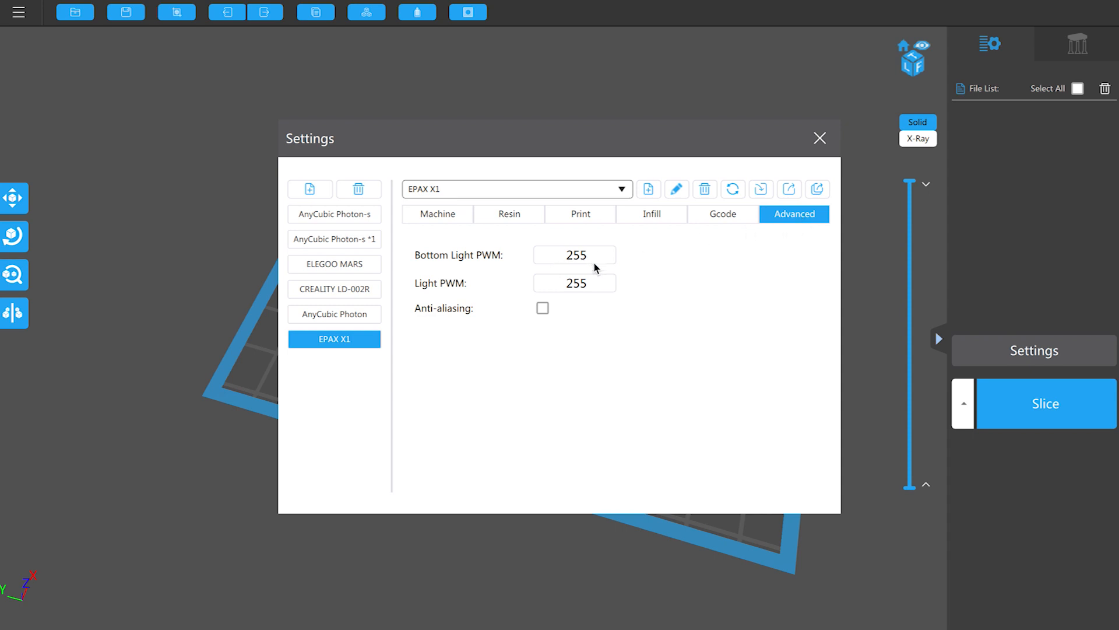
pyautogui.moveTo(500, 277)
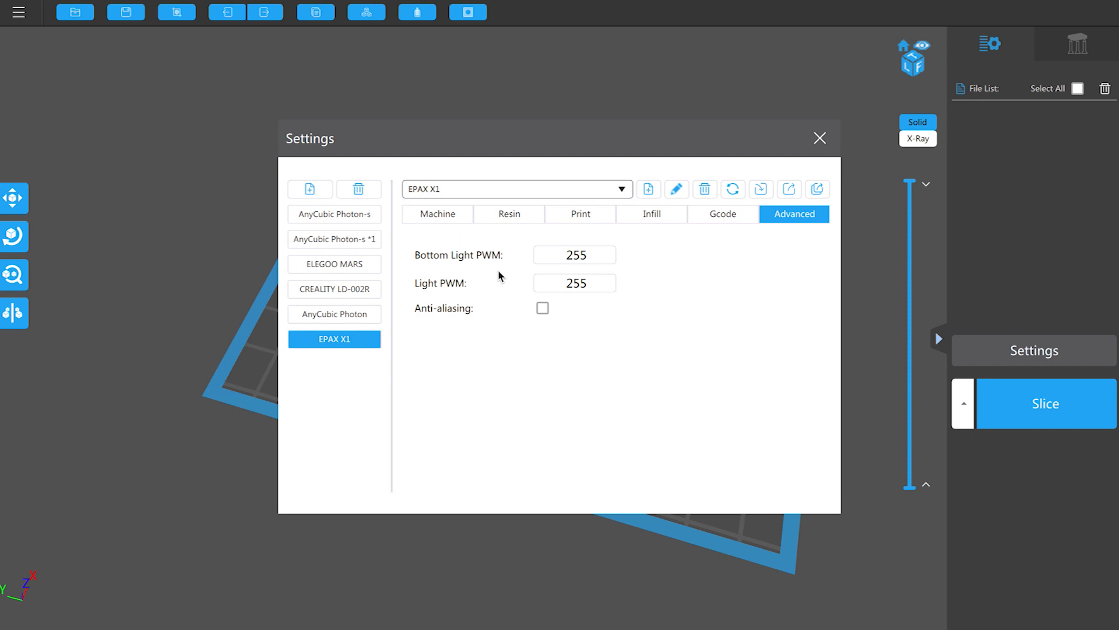
pyautogui.moveTo(506, 286)
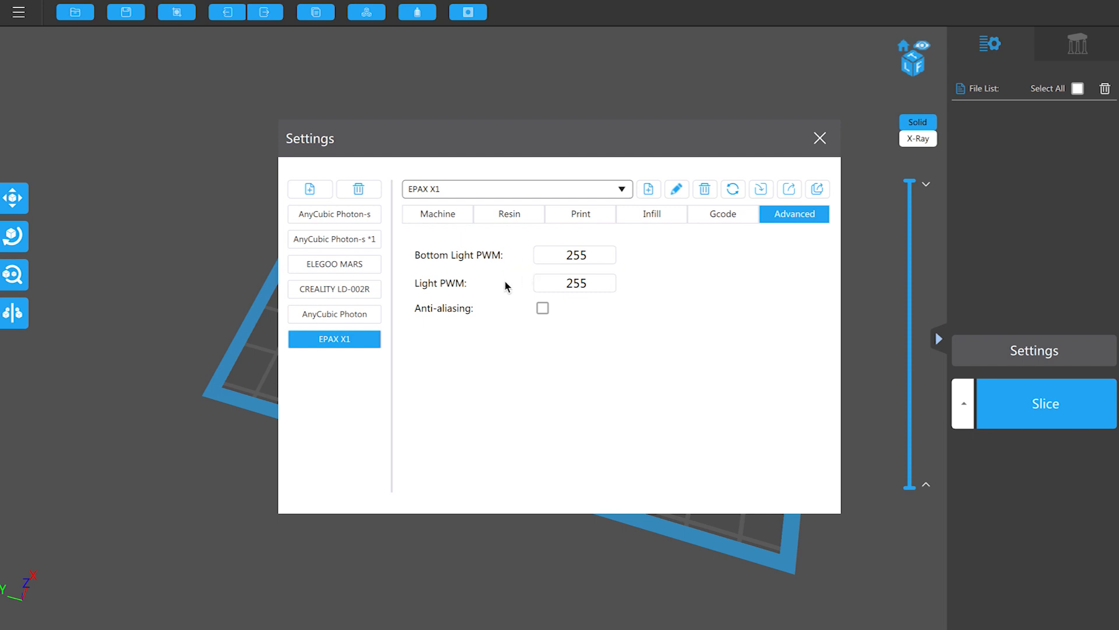
pyautogui.moveTo(595, 286)
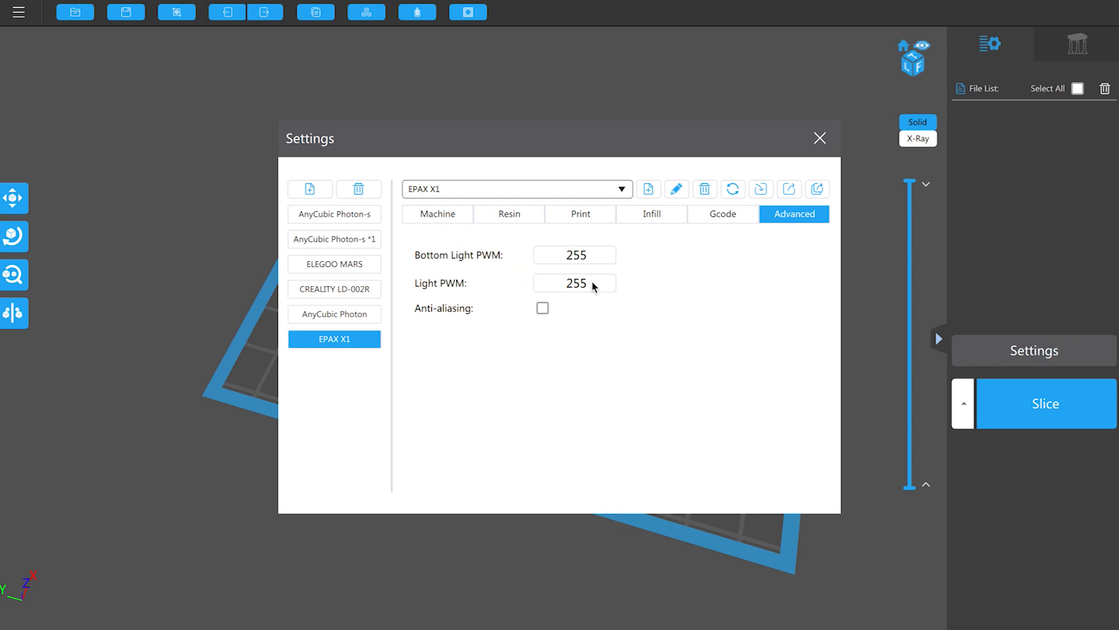
pyautogui.moveTo(602, 288)
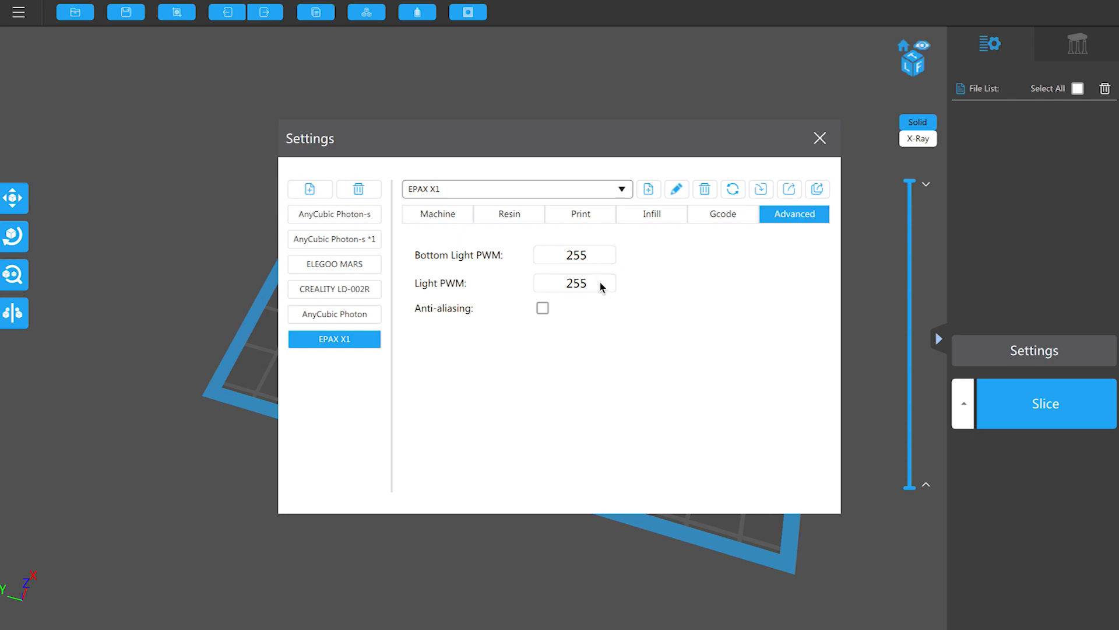
pyautogui.moveTo(600, 314)
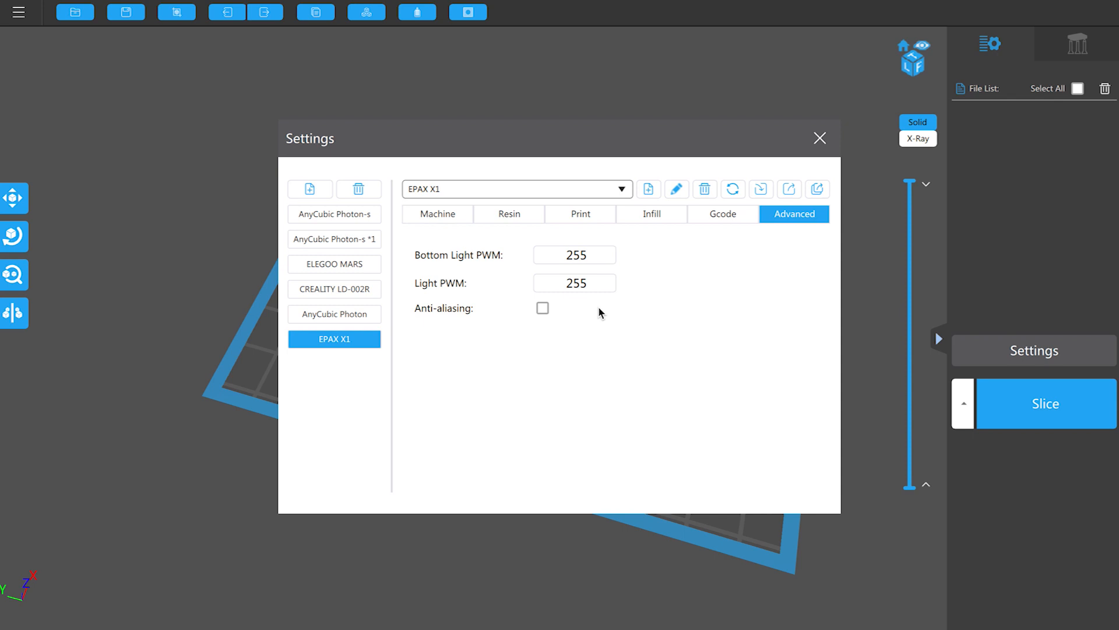
pyautogui.moveTo(726, 257)
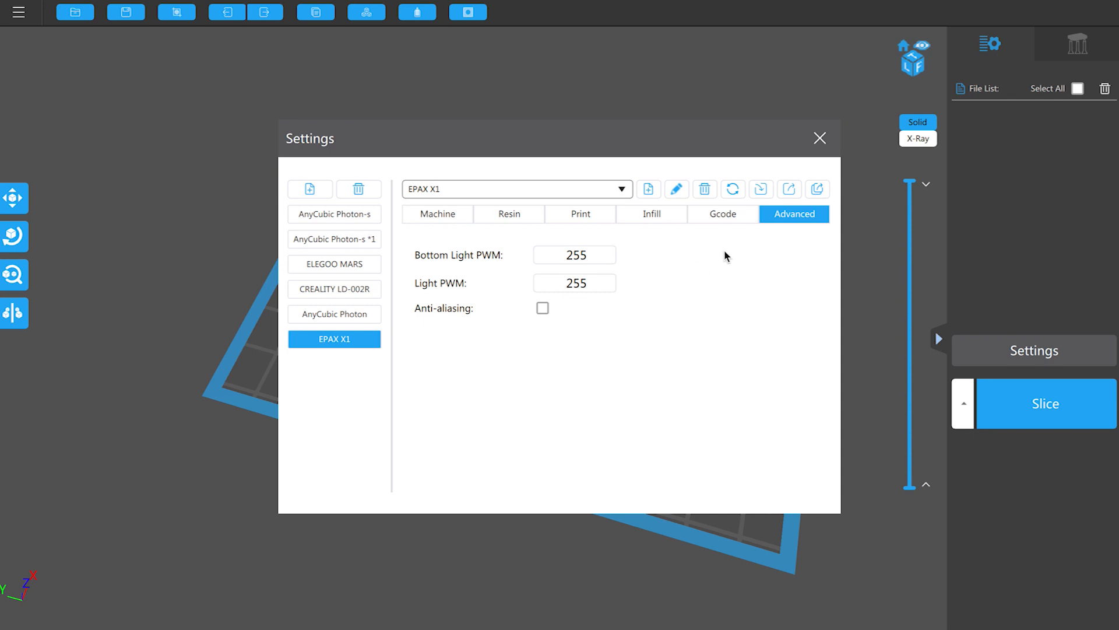
pyautogui.moveTo(822, 173)
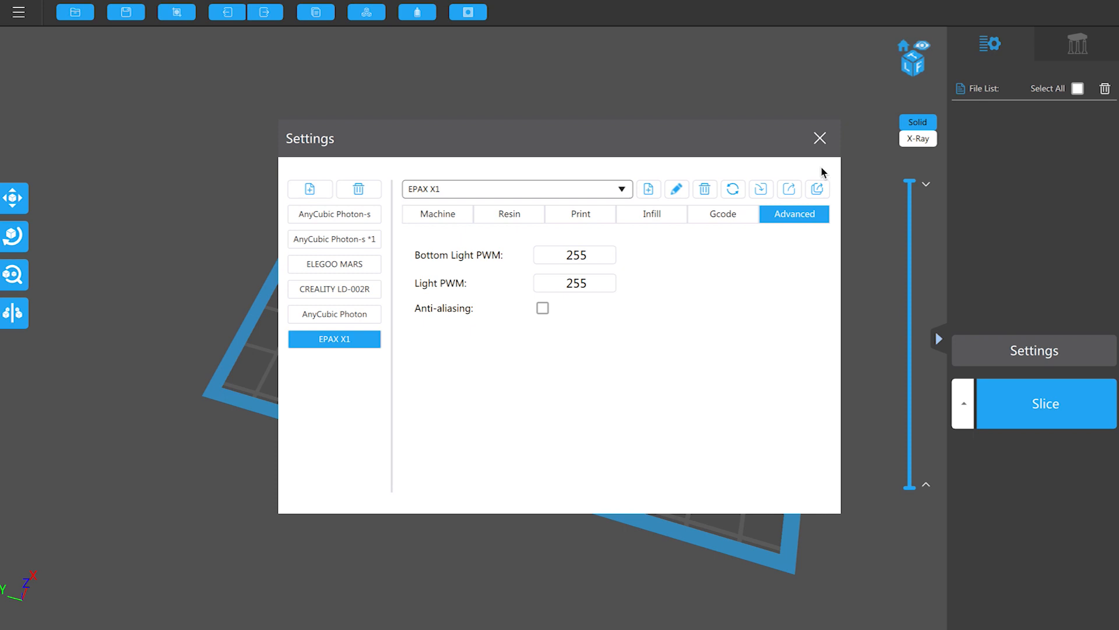
pyautogui.click(819, 138)
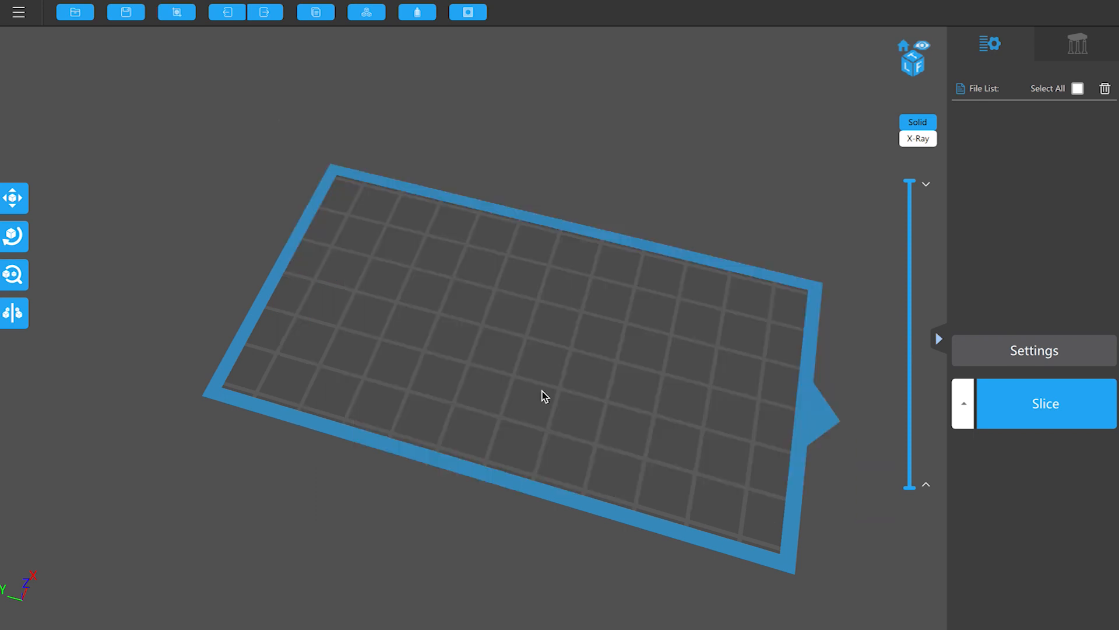
# - Load MonoMatrix2.stl from the Demo Files folder onto the build plate
pyautogui.click(18, 12)
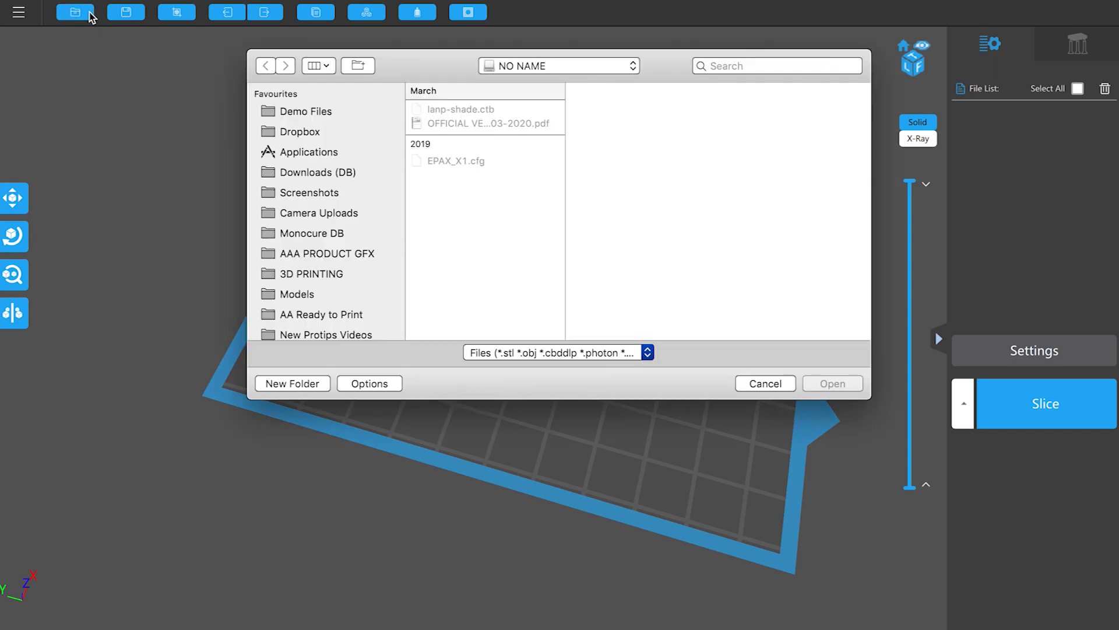
pyautogui.click(306, 112)
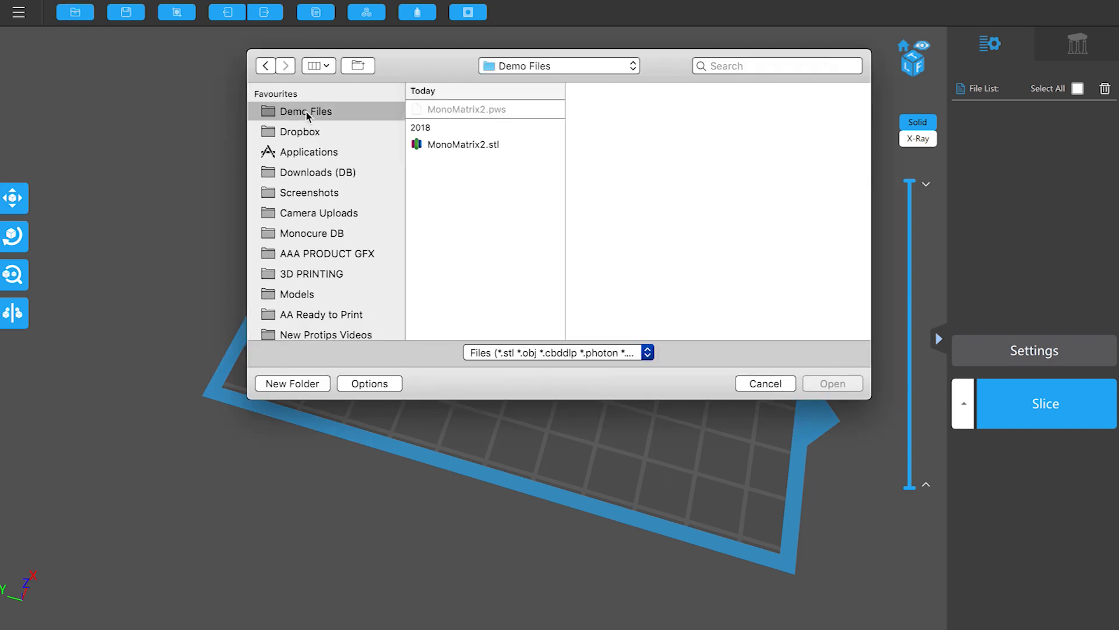
pyautogui.click(463, 144)
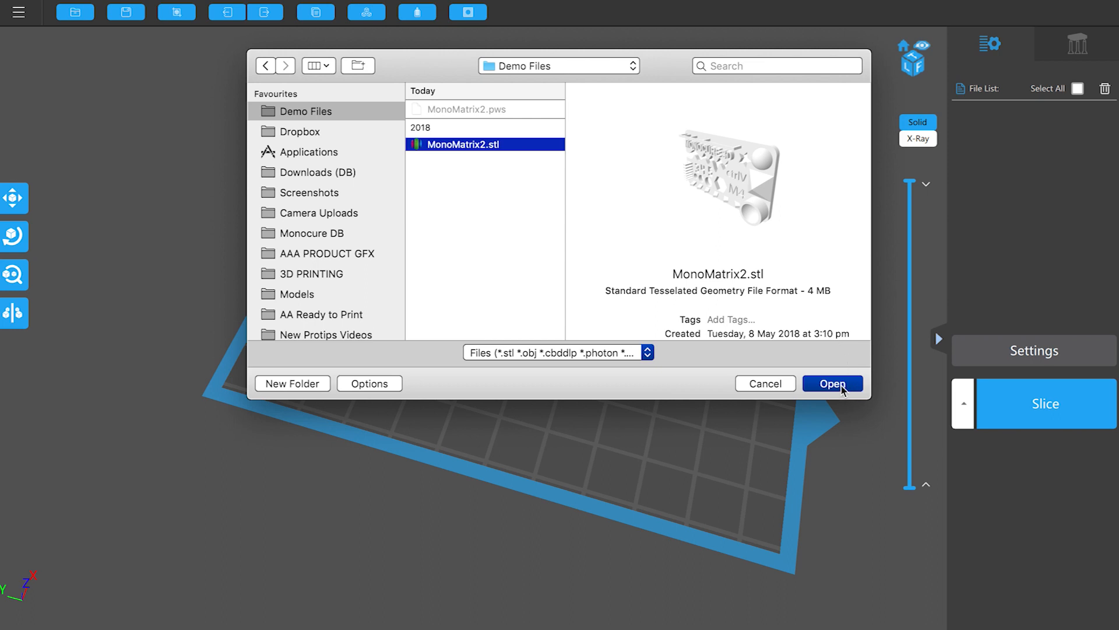
pyautogui.click(832, 383)
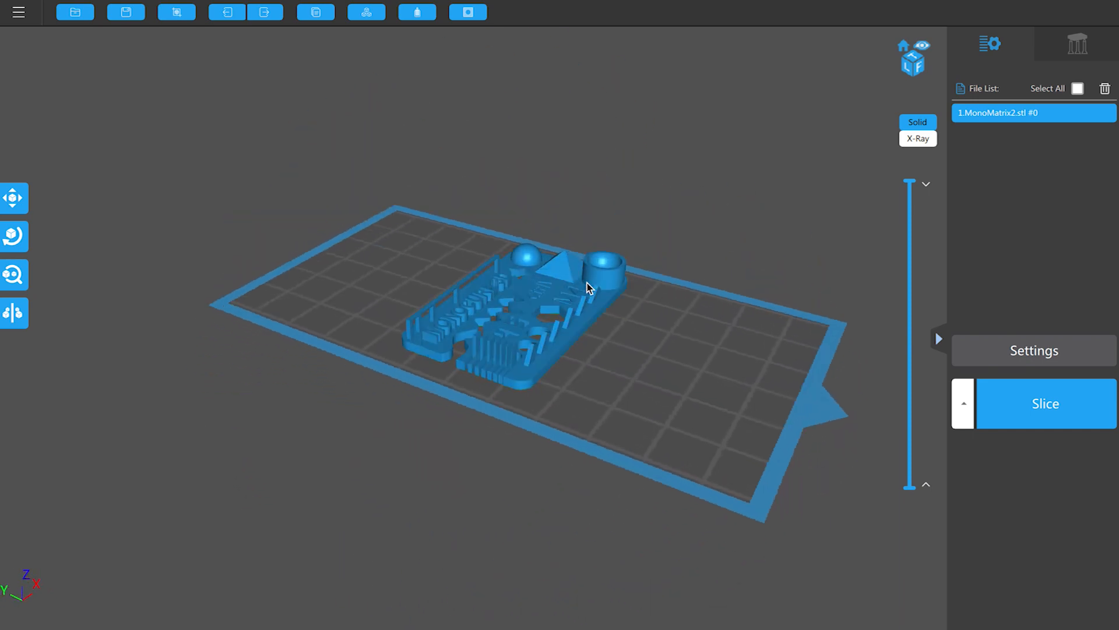
pyautogui.click(1045, 404)
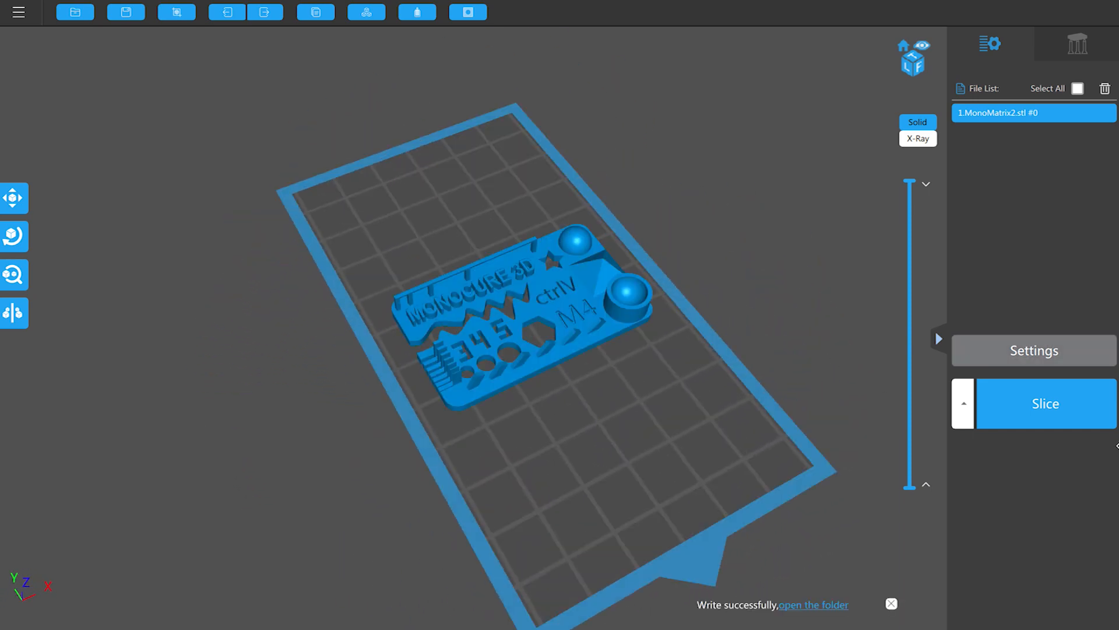
# - Slice MonoMatrix2 (3.2 ml, 40m24s) and start saving it as 33MonoMatrix2.ctb
pyautogui.click(1046, 402)
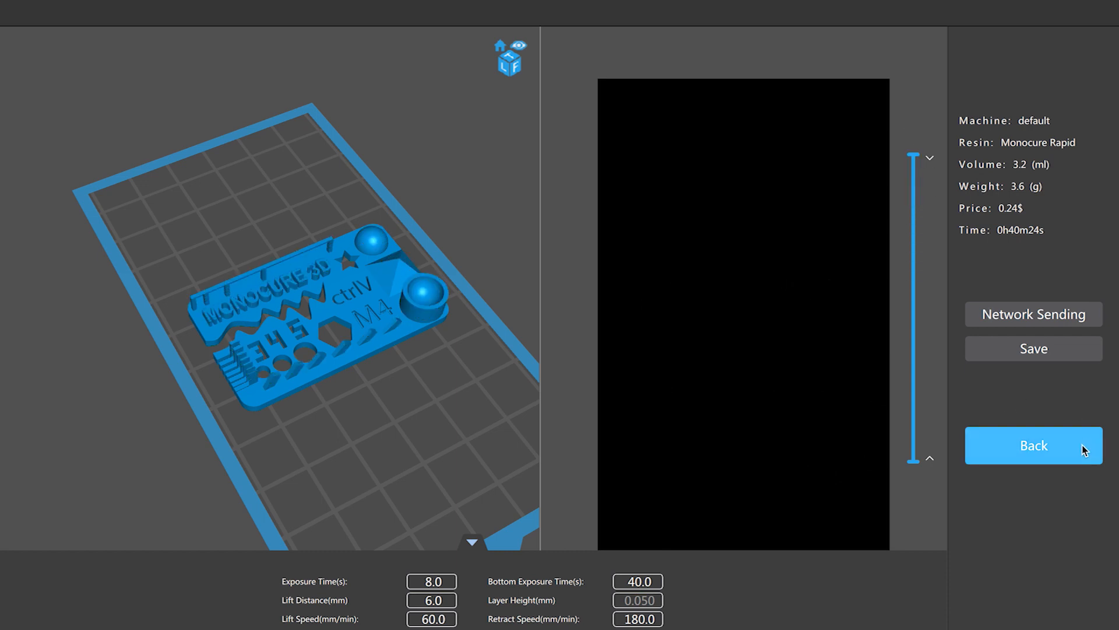
pyautogui.click(1032, 348)
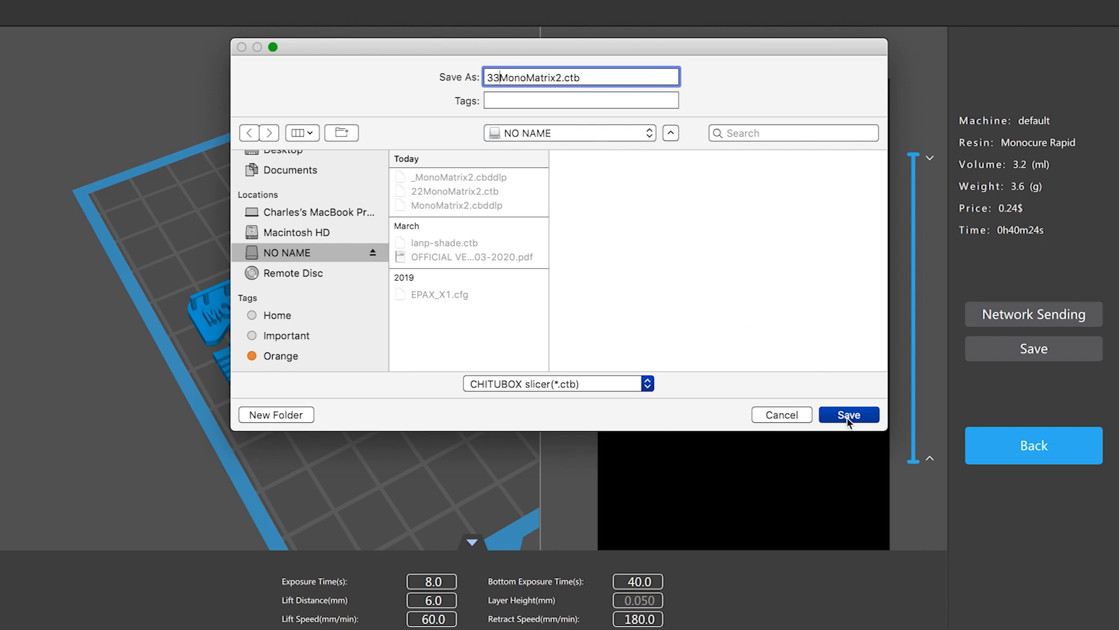
pyautogui.moveTo(585, 393)
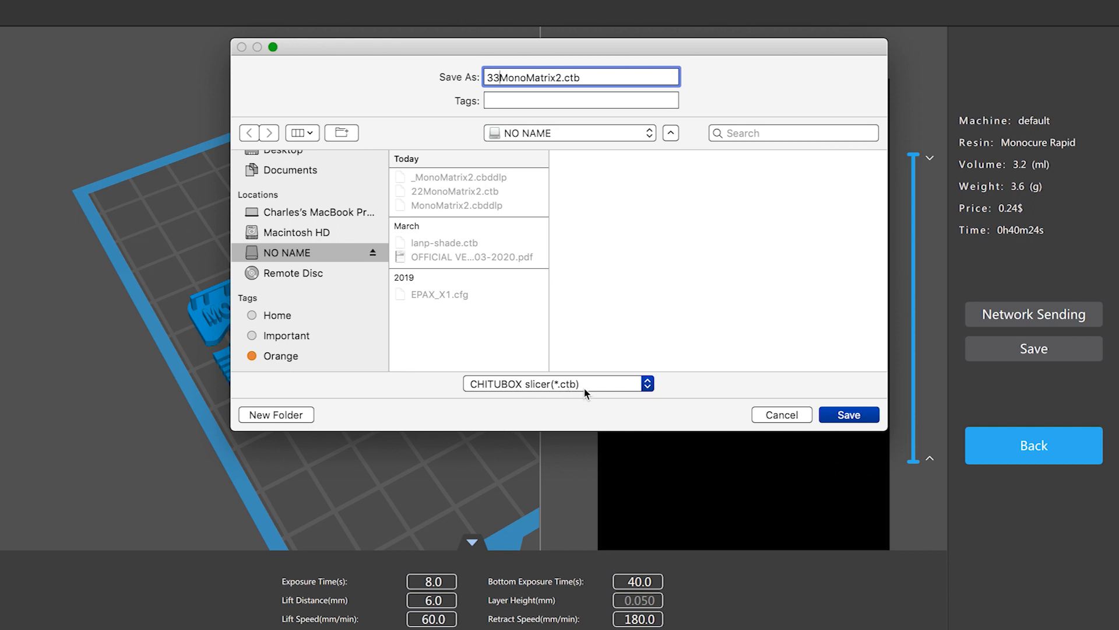